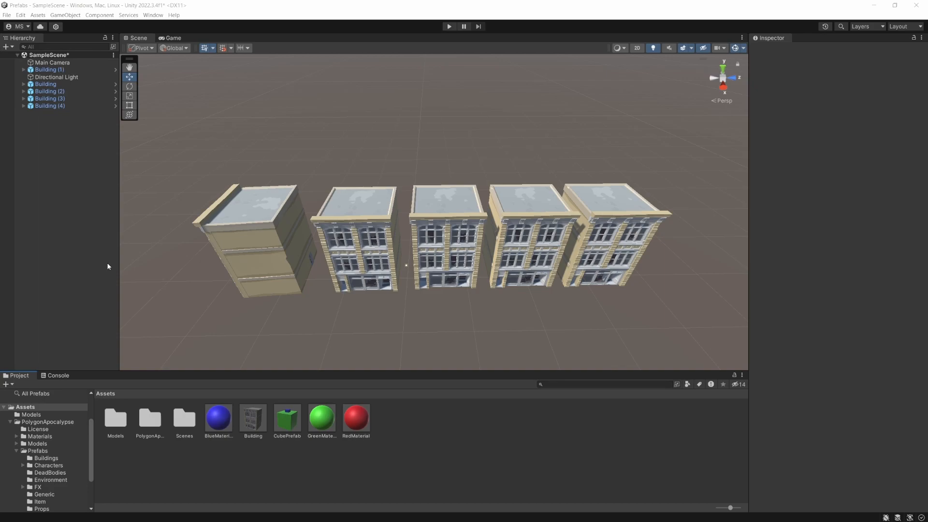
{"action": "mouse_move", "coordinate": [412, 231]}
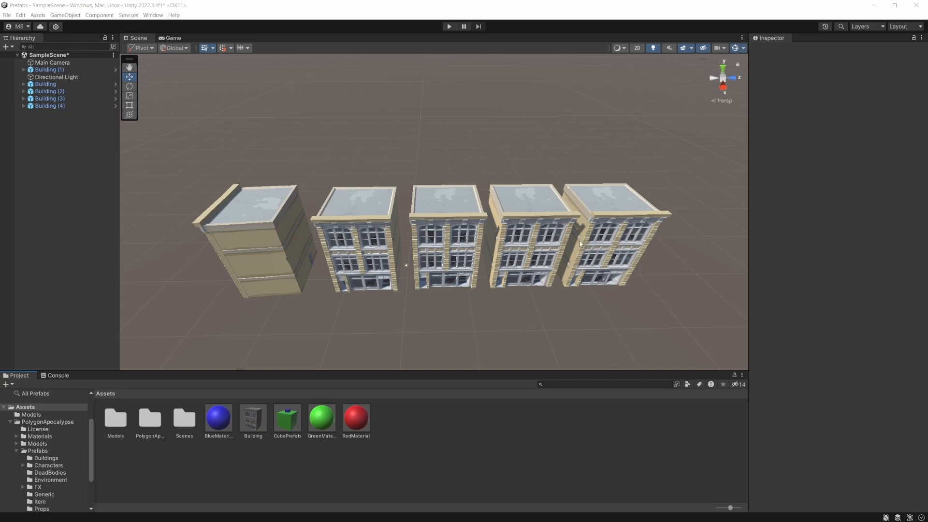
{"action": "mouse_move", "coordinate": [382, 233]}
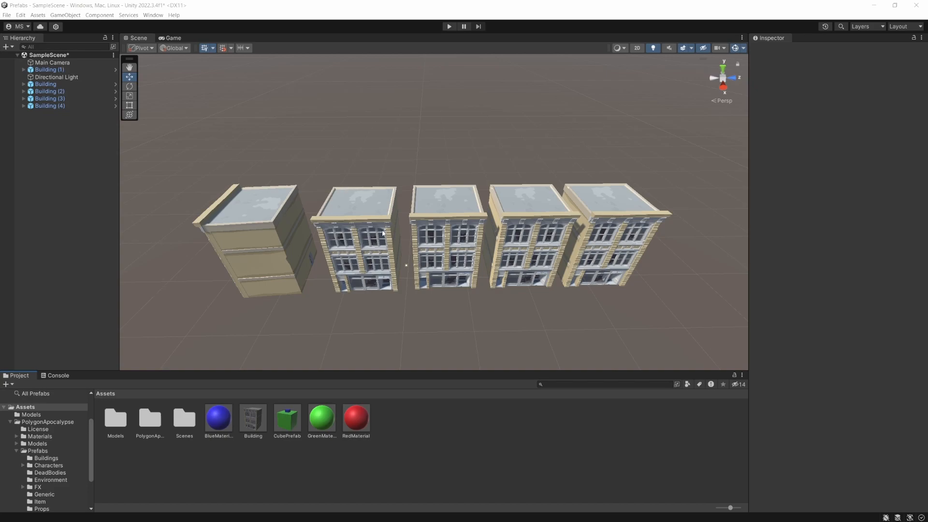
{"action": "mouse_move", "coordinate": [357, 255]}
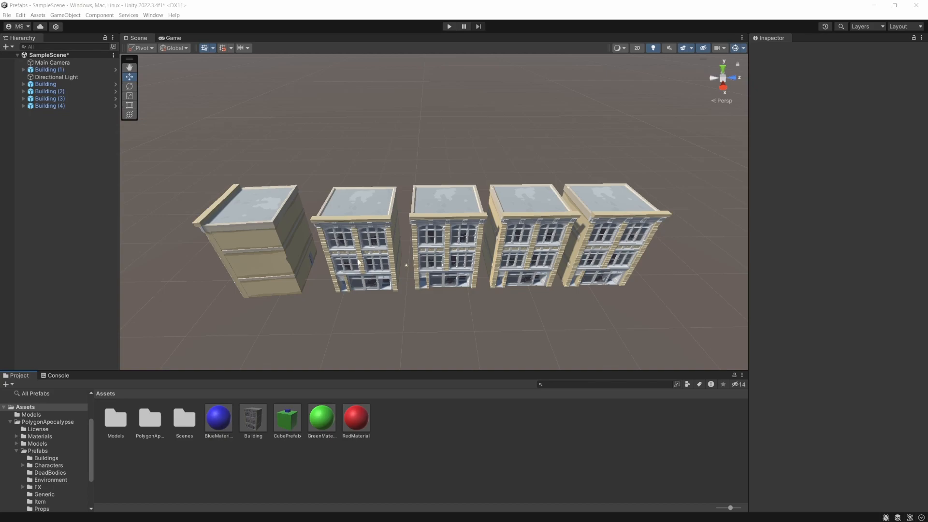
{"action": "mouse_move", "coordinate": [361, 226]}
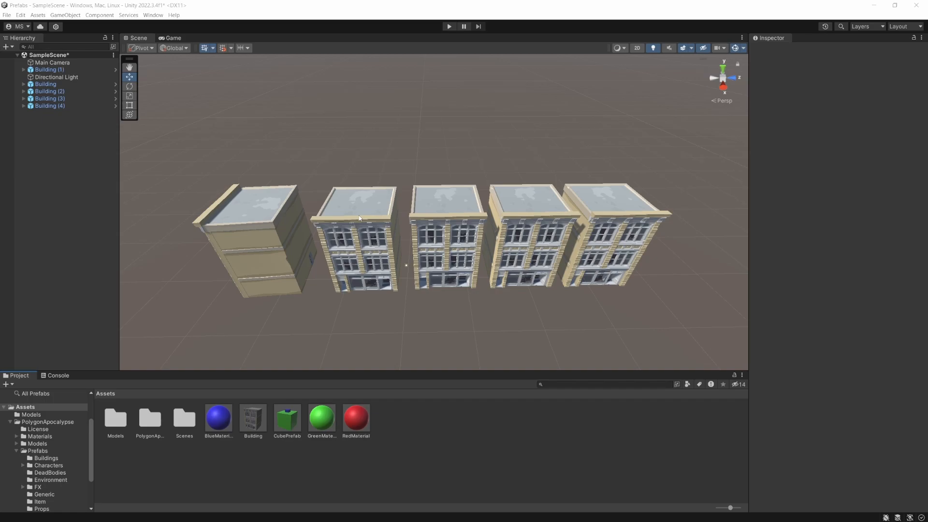
Make a Building2 prefab, place five copies behind the originals, and scale the first to Y 0.77
{"action": "left_click", "coordinate": [252, 414]}
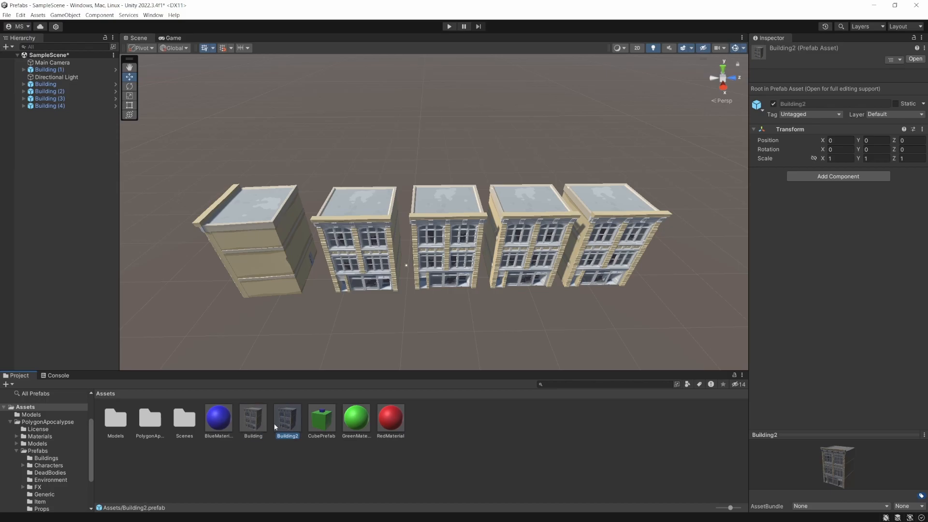
{"action": "mouse_move", "coordinate": [79, 240]}
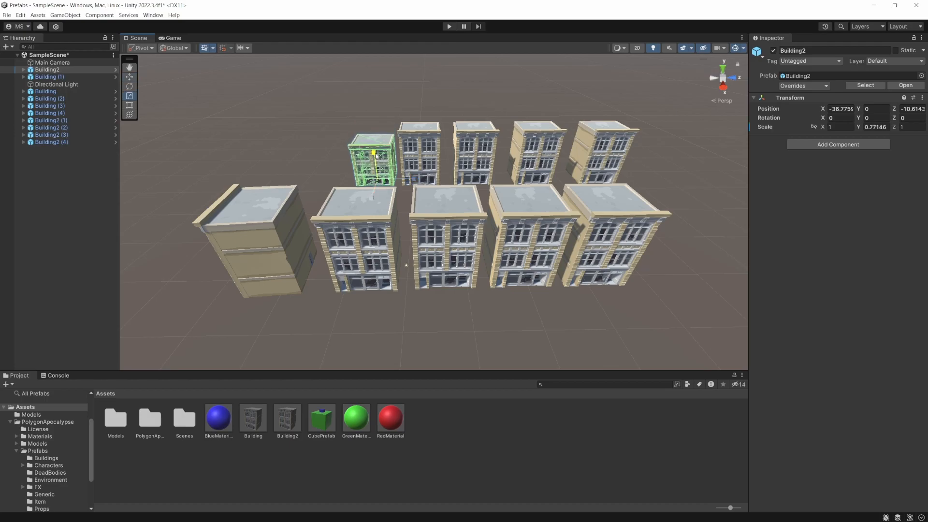
Scale the remaining back-row Building2 copies down along Y to match the first one
{"action": "left_click", "coordinate": [331, 128]}
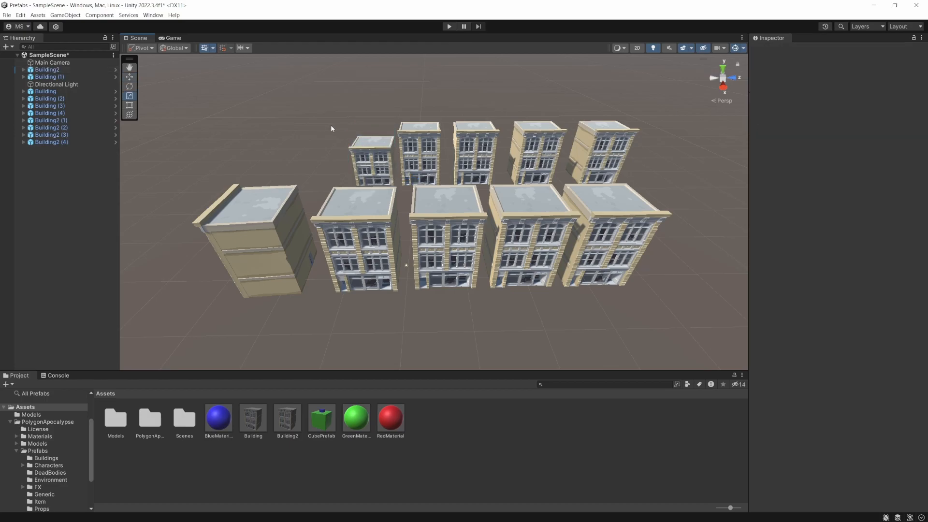
{"action": "mouse_move", "coordinate": [534, 156]}
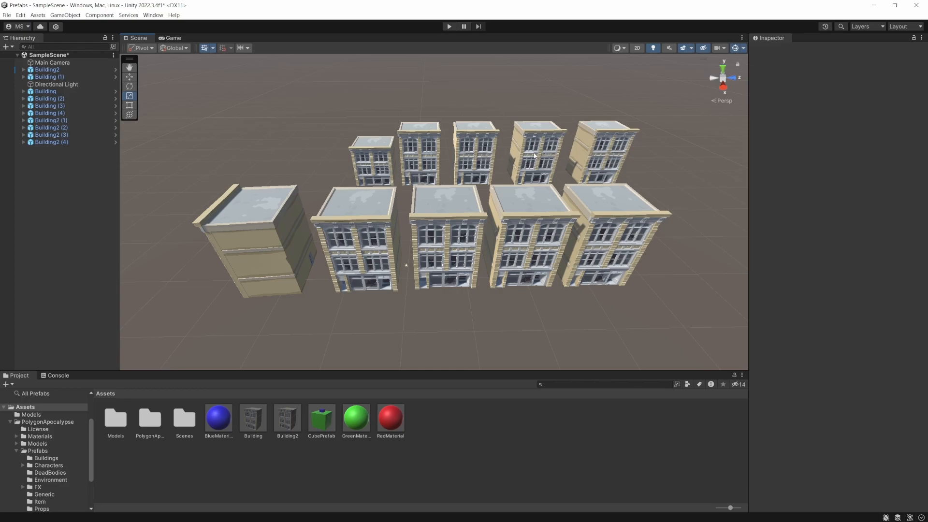
{"action": "left_click", "coordinate": [372, 160]}
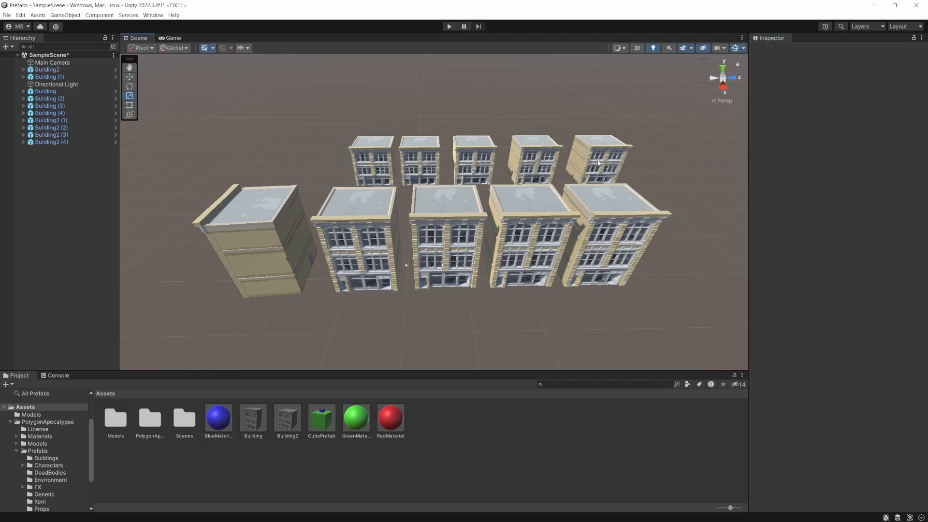
{"action": "mouse_move", "coordinate": [399, 249]}
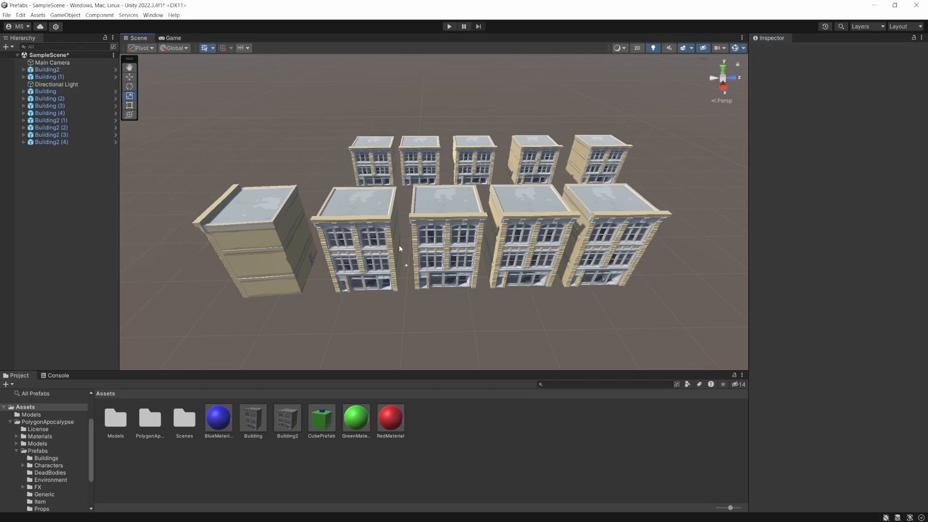
{"action": "mouse_move", "coordinate": [492, 177]}
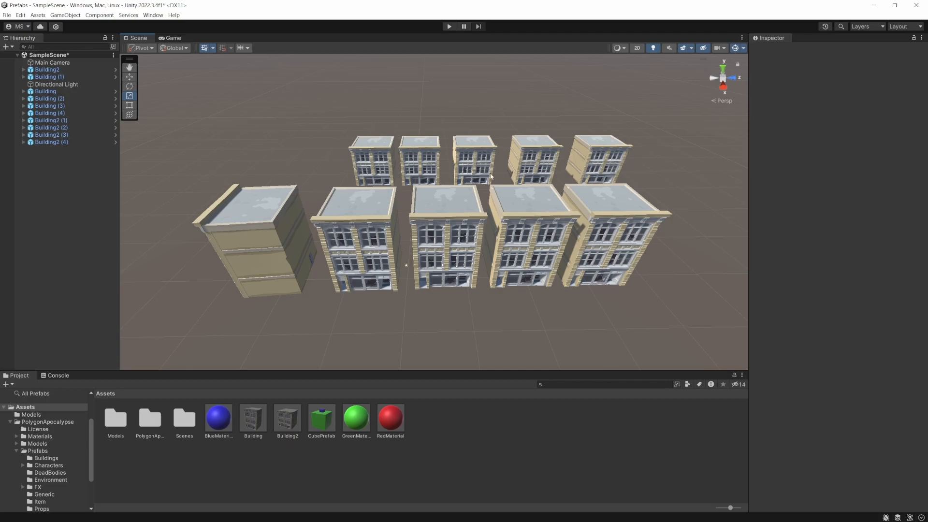
{"action": "mouse_move", "coordinate": [452, 193]}
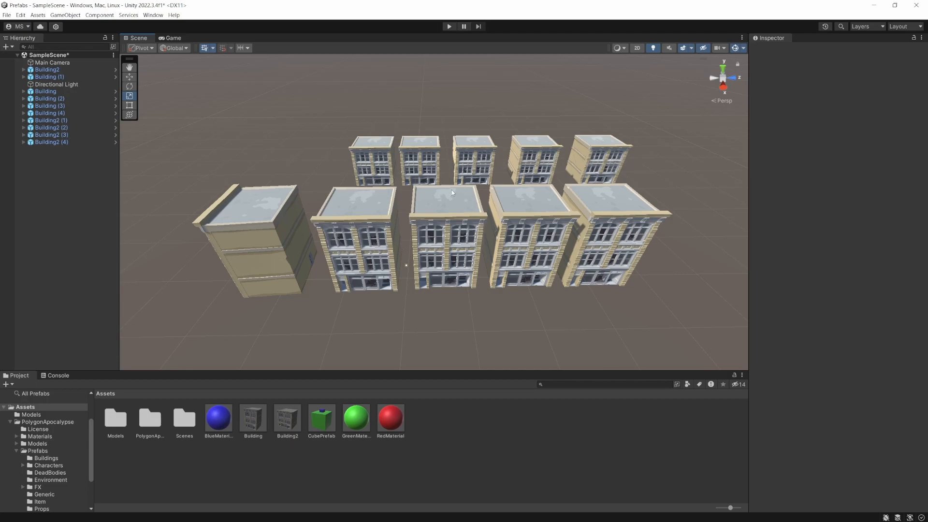
{"action": "mouse_move", "coordinate": [416, 158]}
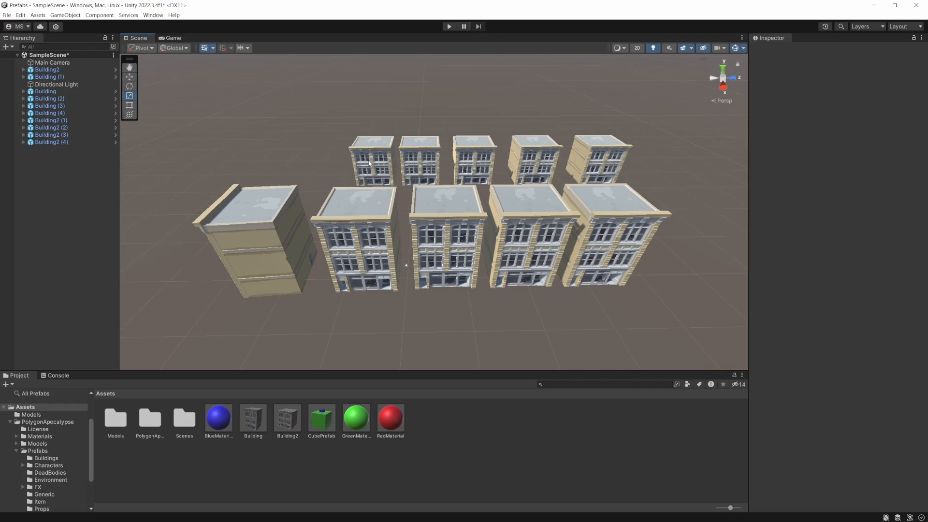
Add the prop model from Assets/Models to the Building2 prefab's roof as a chimney
{"action": "left_click", "coordinate": [372, 161]}
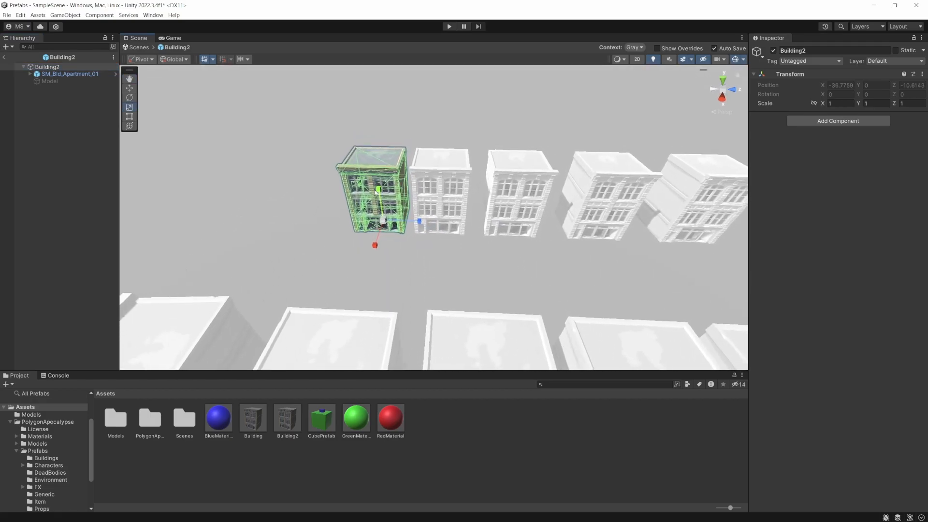
{"action": "left_click", "coordinate": [31, 414]}
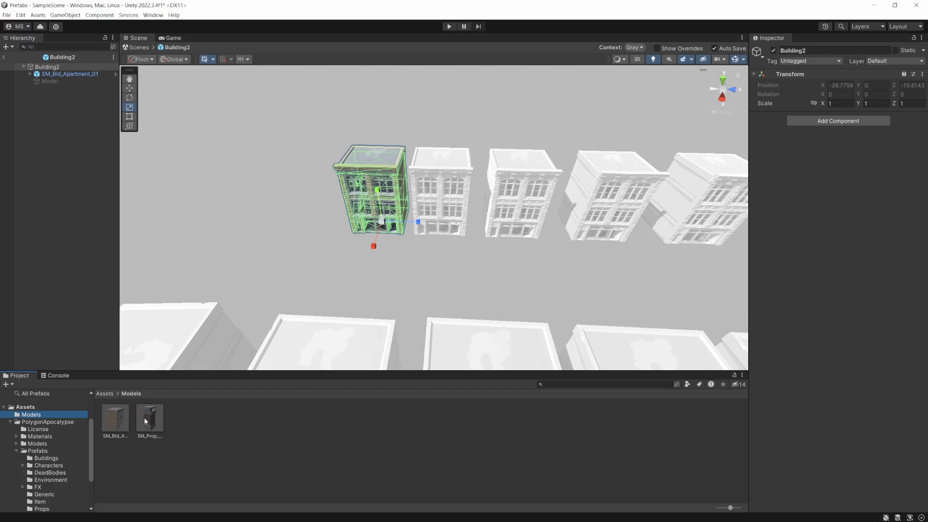
{"action": "left_click", "coordinate": [76, 88]}
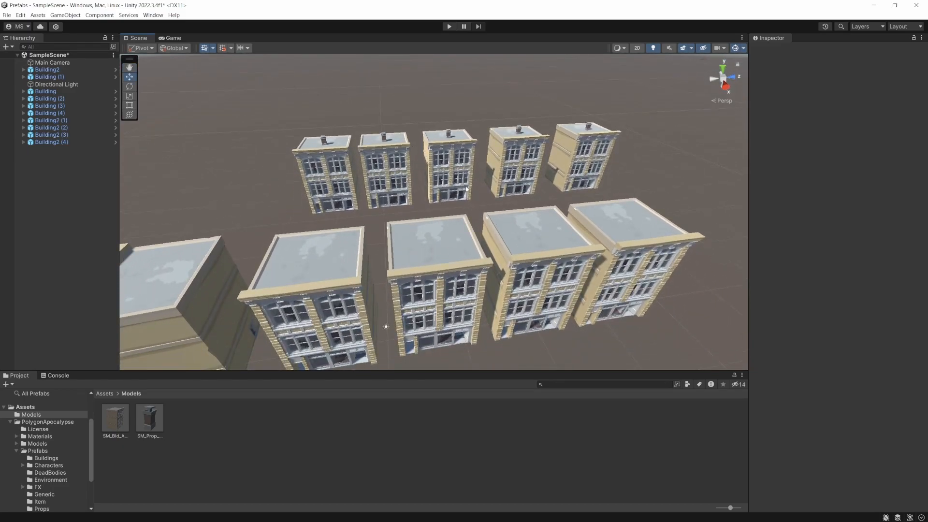
{"action": "mouse_move", "coordinate": [487, 144]}
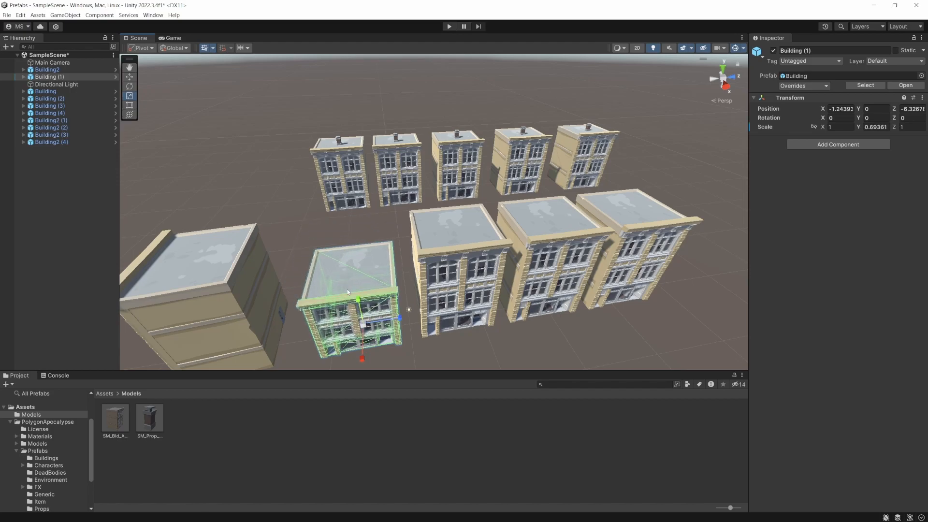
{"action": "left_click", "coordinate": [796, 85]}
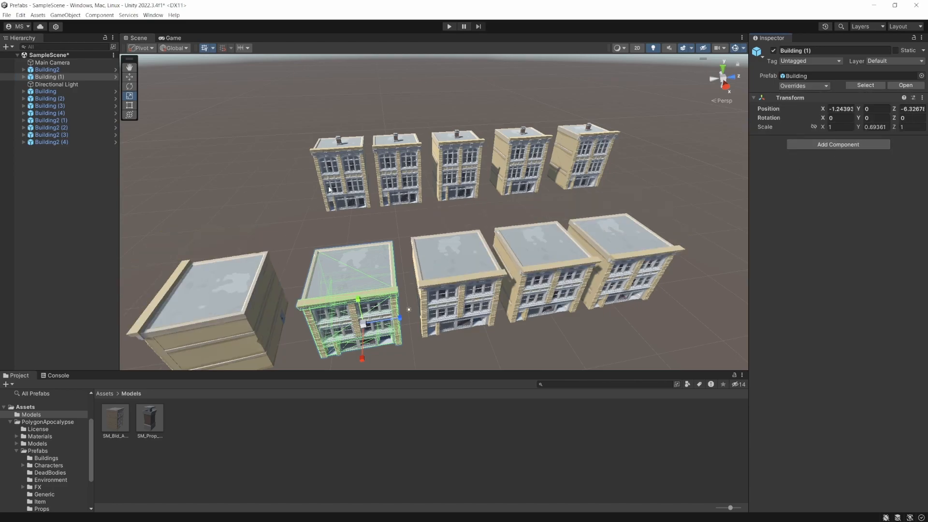
{"action": "mouse_move", "coordinate": [413, 165]}
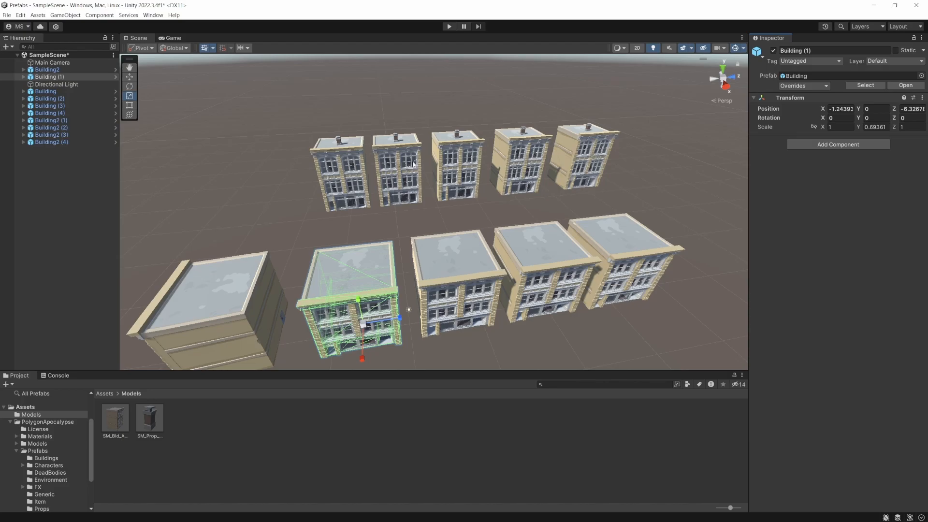
{"action": "mouse_move", "coordinate": [384, 262]}
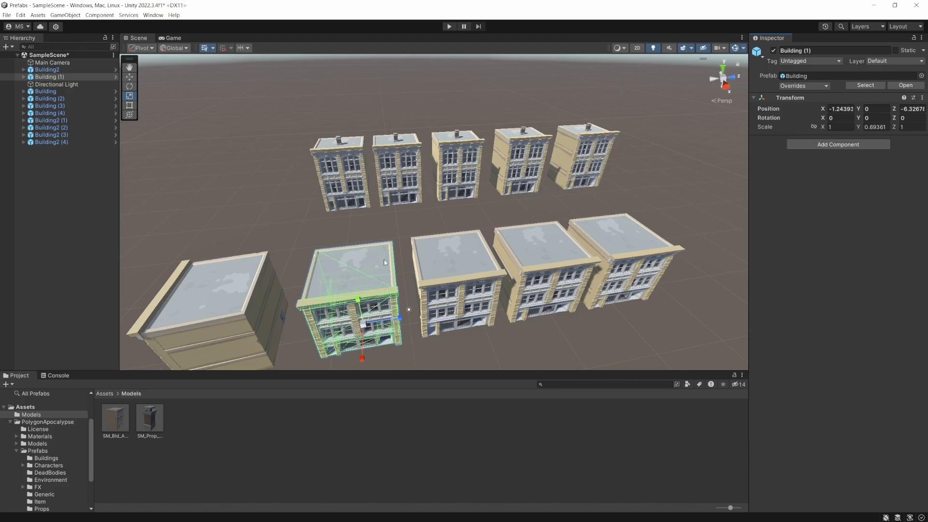
{"action": "mouse_move", "coordinate": [406, 147]}
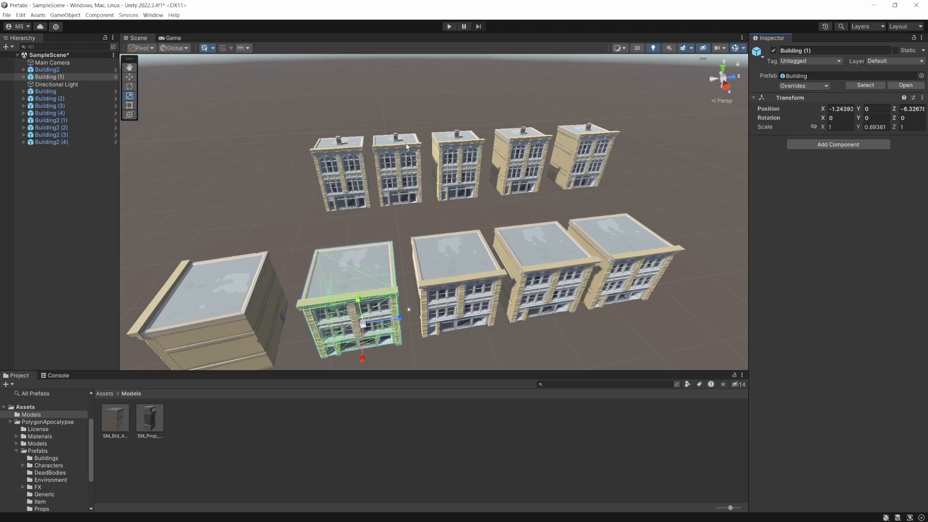
{"action": "mouse_move", "coordinate": [352, 282]}
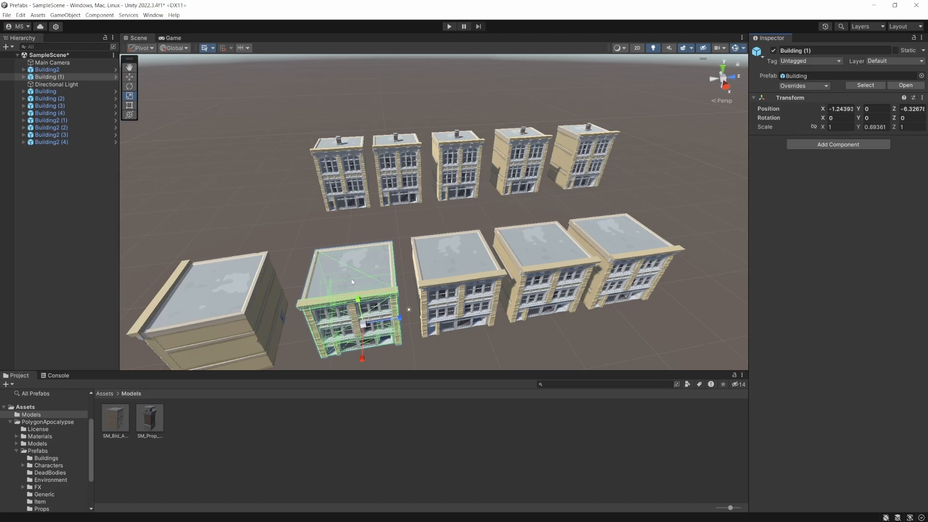
{"action": "mouse_move", "coordinate": [348, 288]}
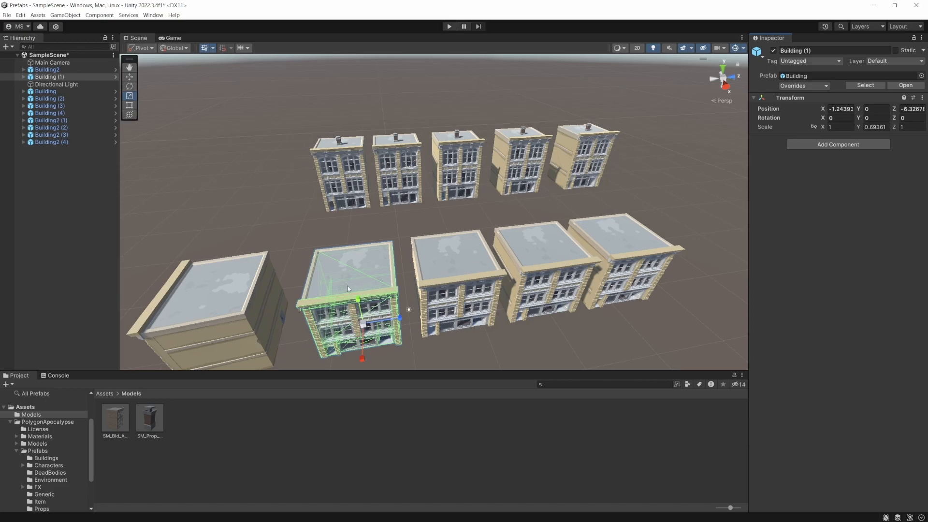
{"action": "mouse_move", "coordinate": [276, 176]}
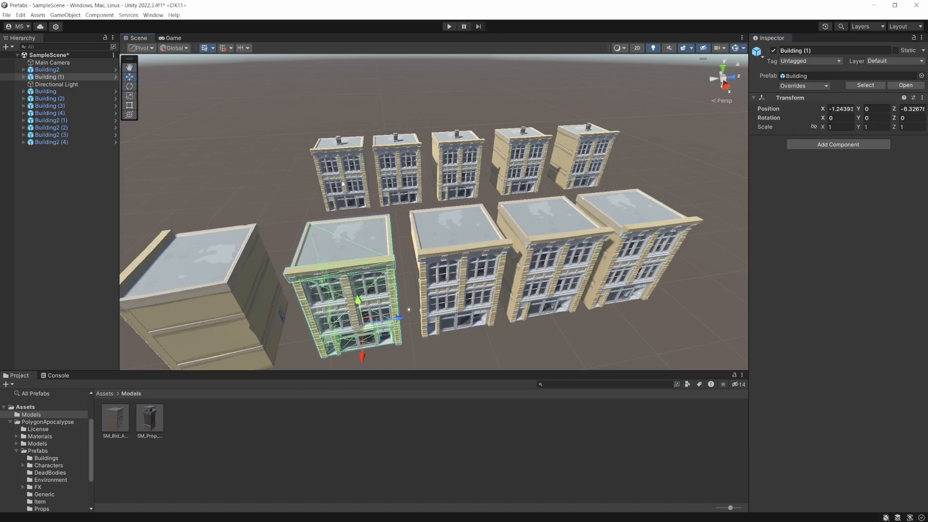
{"action": "left_click", "coordinate": [46, 69]}
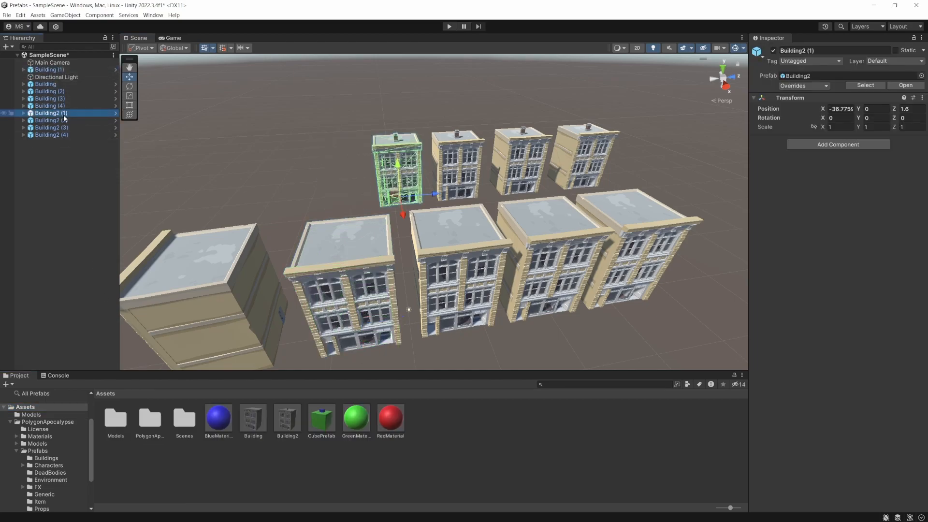
{"action": "left_click", "coordinate": [50, 135]}
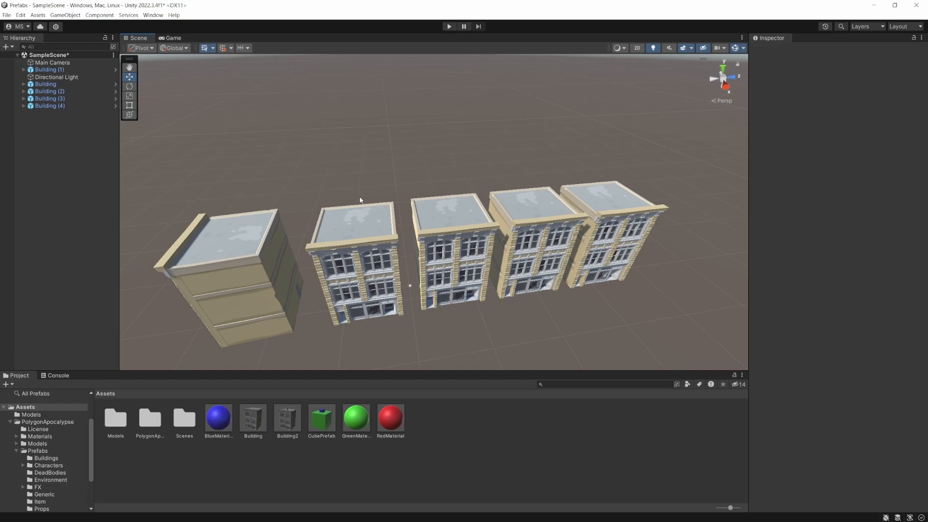
{"action": "left_click", "coordinate": [49, 69]}
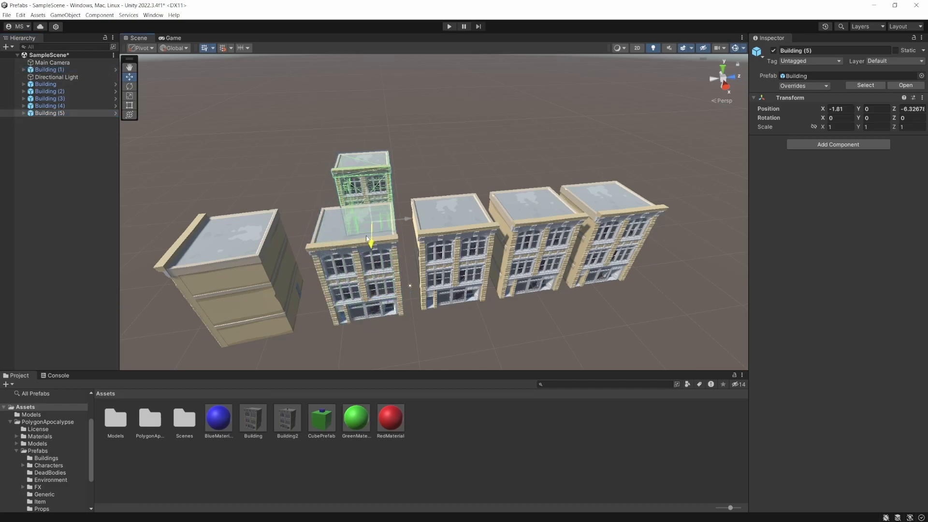
{"action": "left_click_drag", "start_coordinate": [369, 237], "coordinate": [369, 172]}
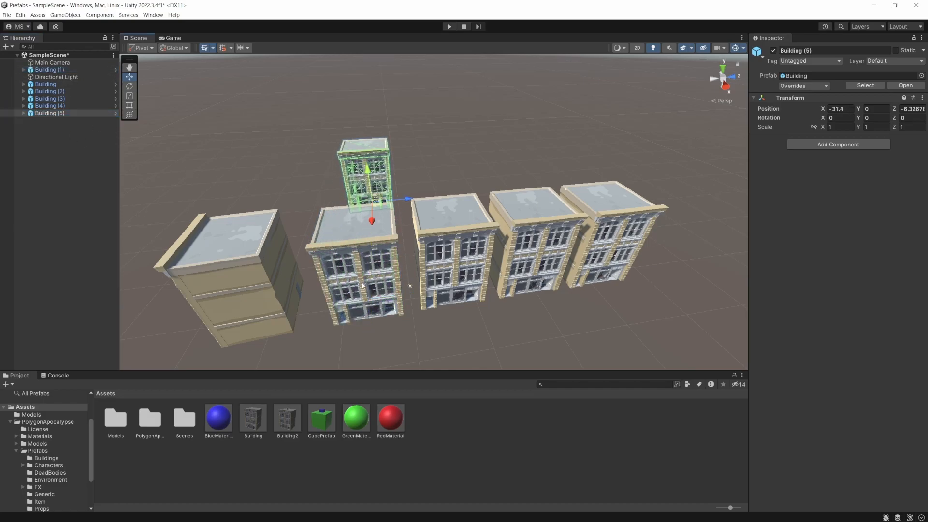
{"action": "left_click", "coordinate": [287, 417]}
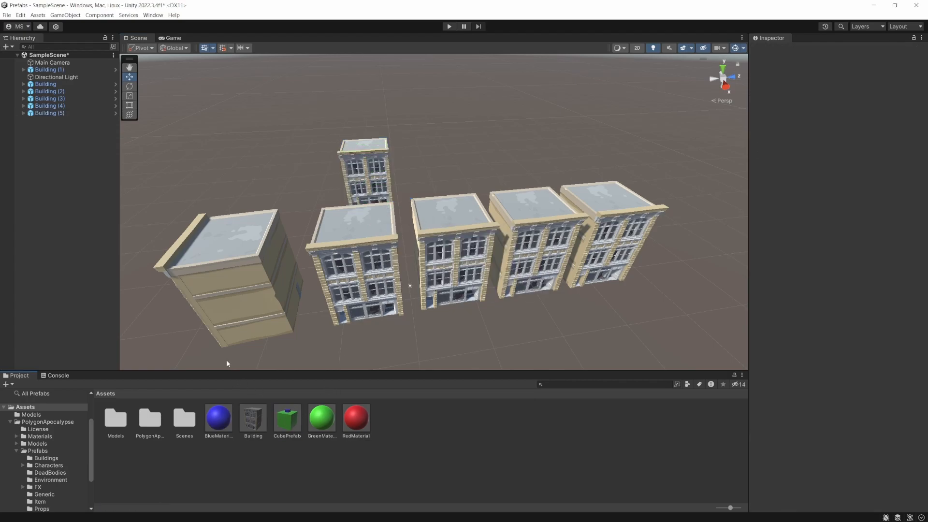
Select Building (5) and drag it into Assets to raise the Create Prefab or Variant dialog
{"action": "left_click", "coordinate": [50, 69]}
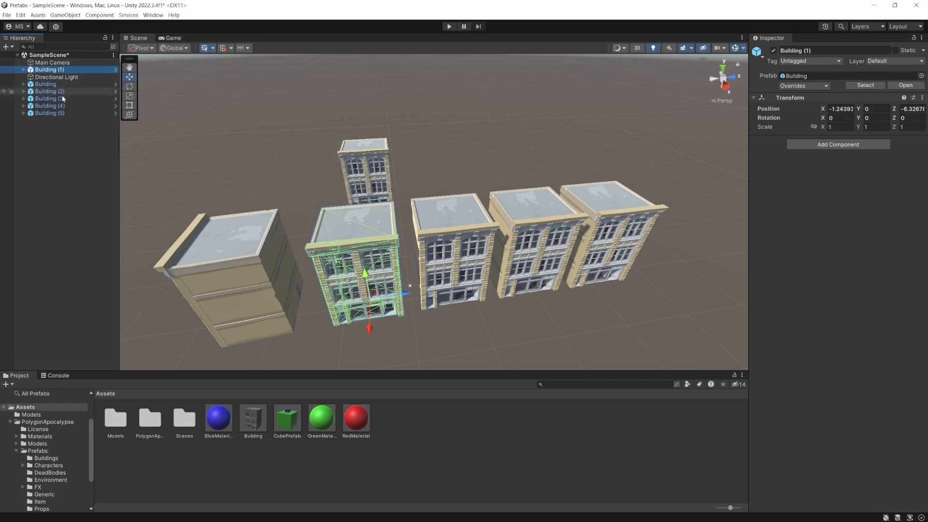
{"action": "left_click", "coordinate": [50, 113]}
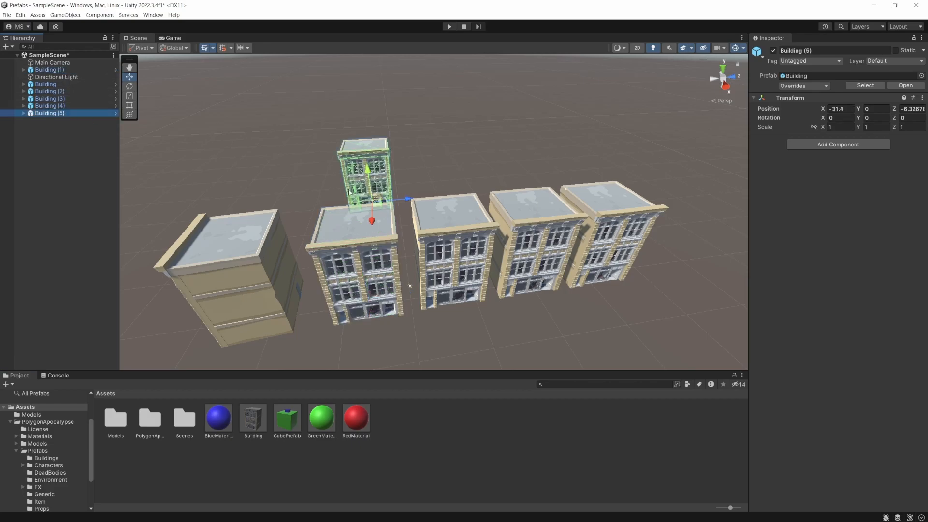
{"action": "mouse_move", "coordinate": [240, 163]}
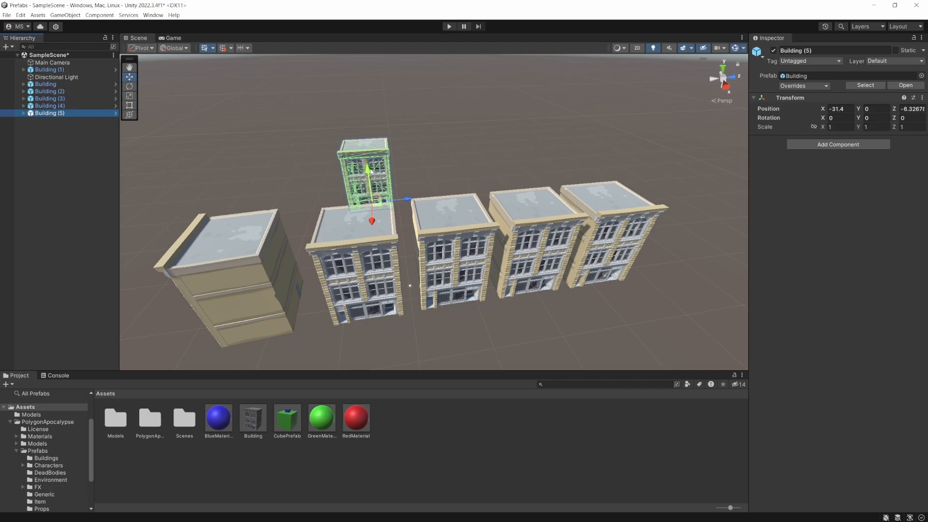
{"action": "mouse_move", "coordinate": [272, 155]}
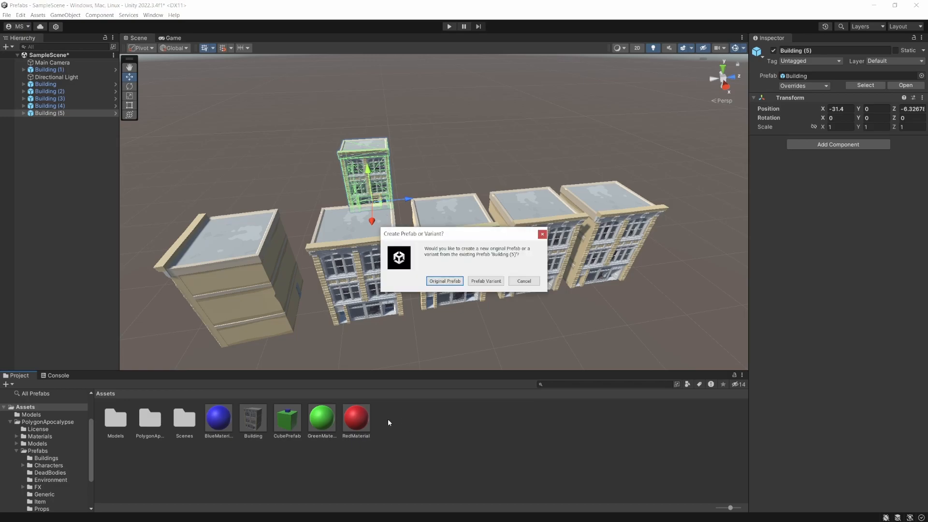
{"action": "mouse_move", "coordinate": [437, 341]}
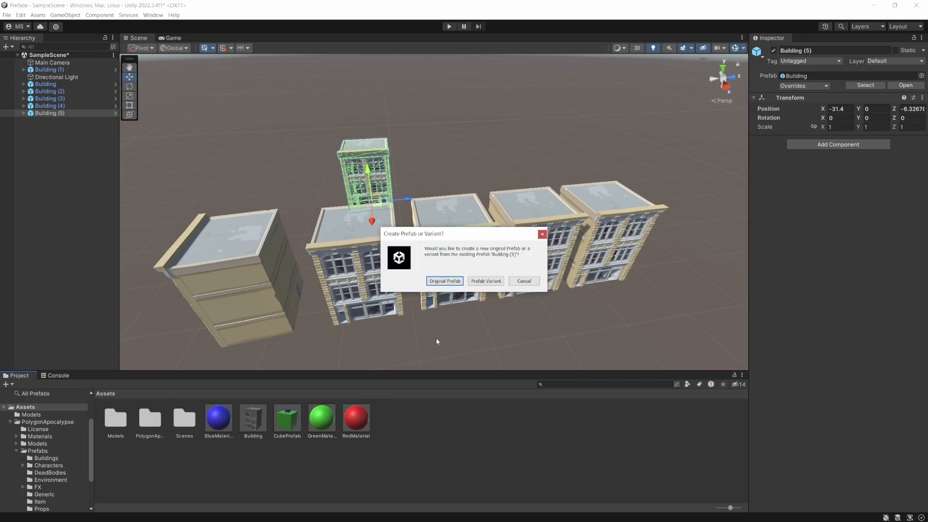
{"action": "mouse_move", "coordinate": [314, 250]}
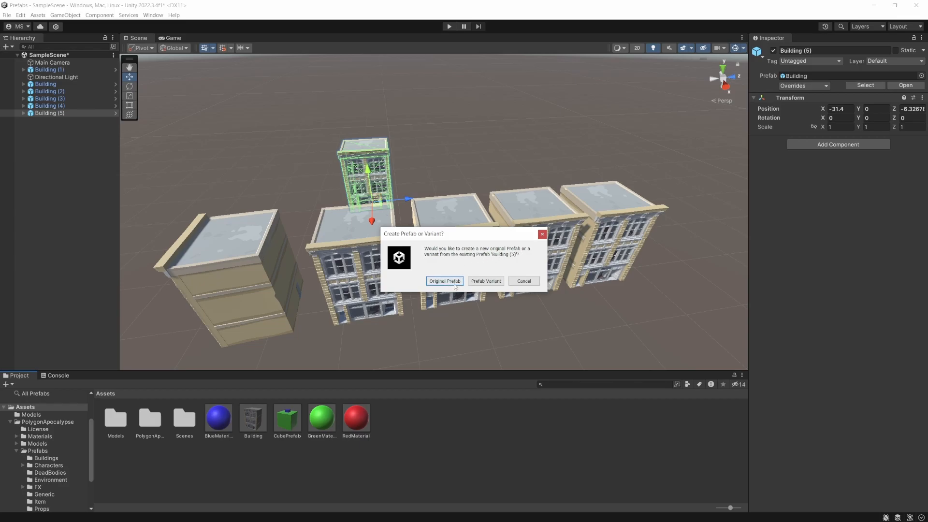
{"action": "mouse_move", "coordinate": [325, 247]}
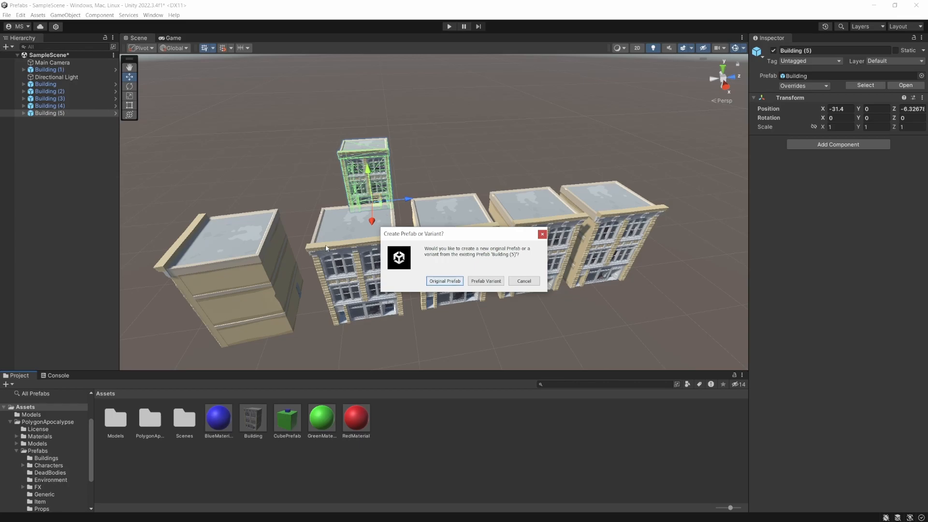
{"action": "mouse_move", "coordinate": [485, 281]}
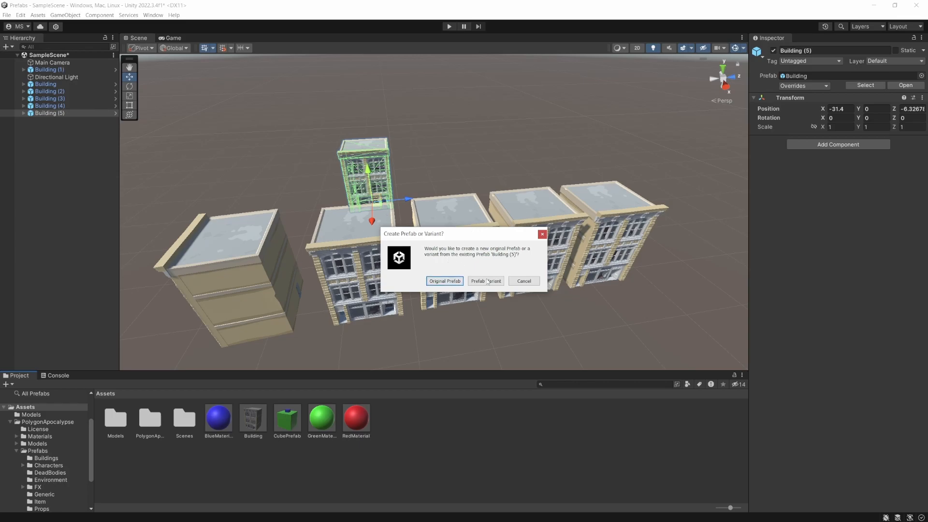
Create the Building_Chimney prefab variant and add SM_Prop_Roof_Chimney to its roof
{"action": "left_click", "coordinate": [484, 280]}
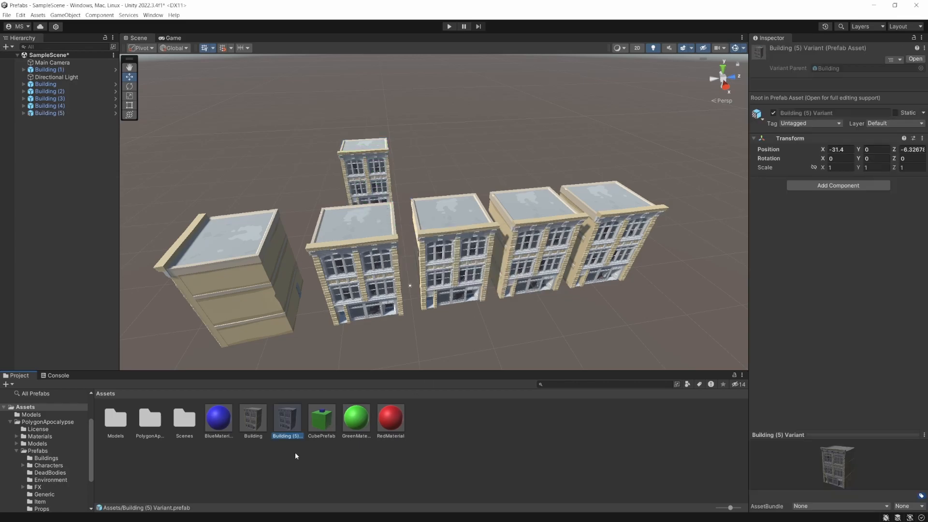
{"action": "double_click", "coordinate": [288, 436]}
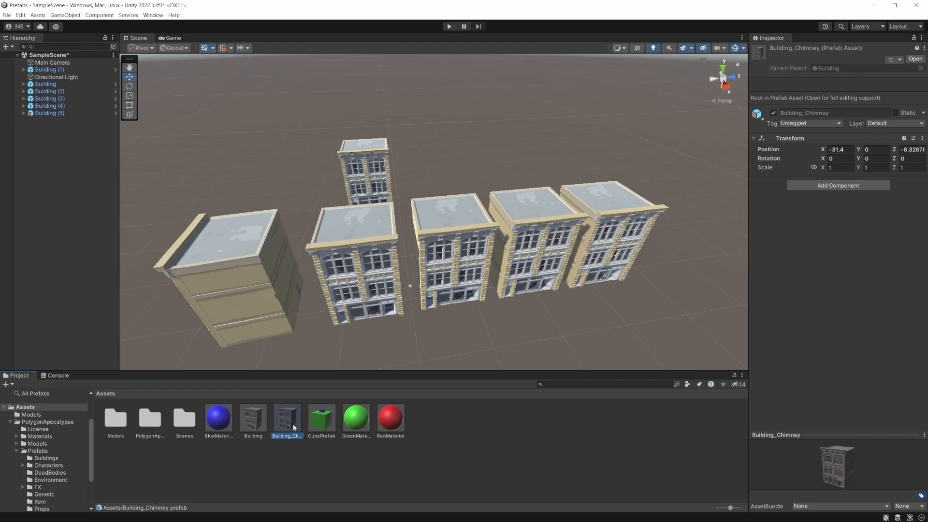
{"action": "double_click", "coordinate": [287, 417]}
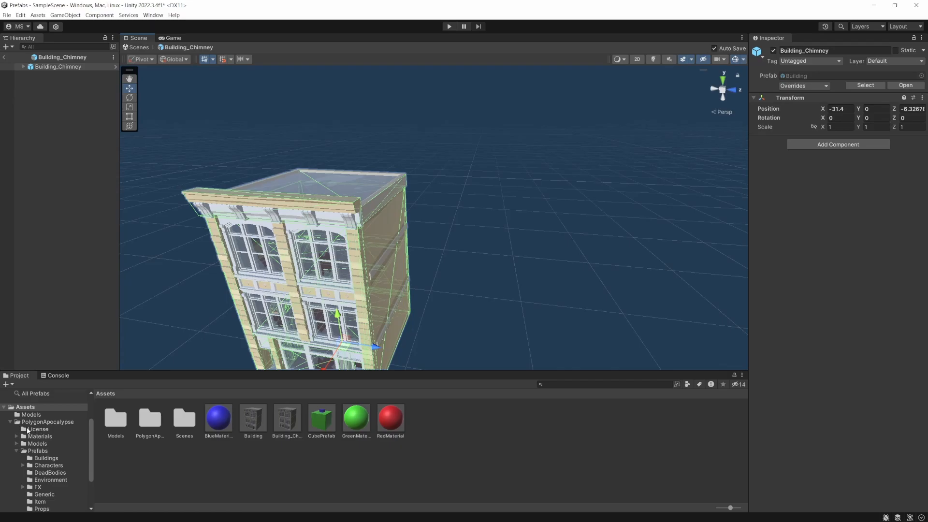
{"action": "double_click", "coordinate": [115, 417]}
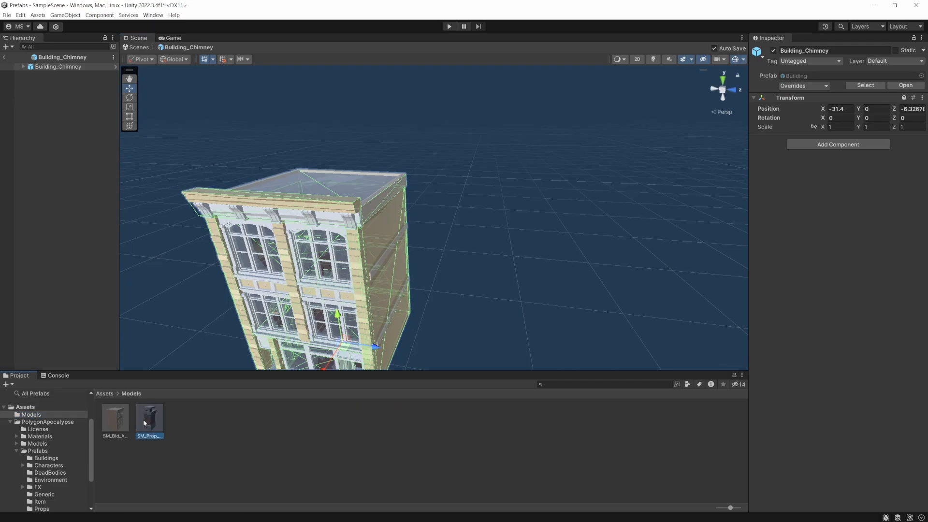
{"action": "left_click", "coordinate": [72, 88]}
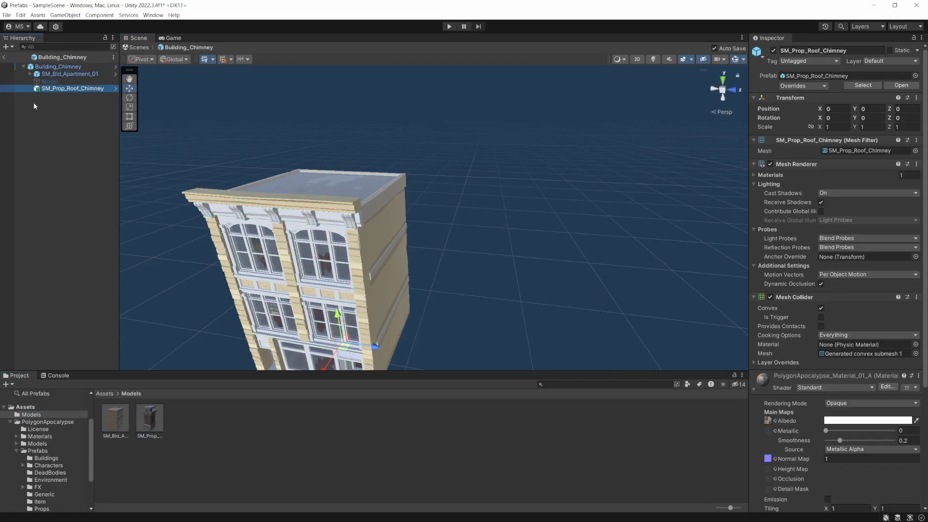
{"action": "left_click", "coordinate": [24, 73]}
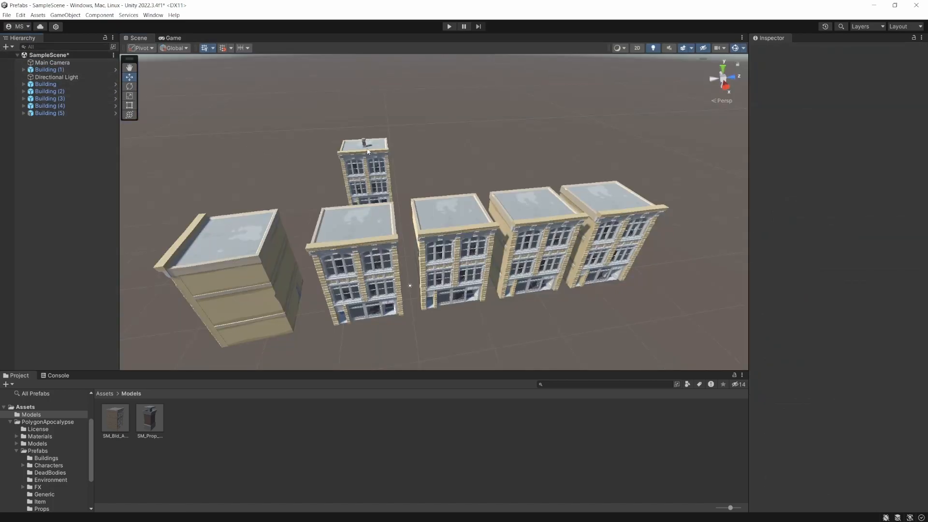
Duplicate the Building_Chimney instance into a five-building back row behind the front buildings
{"action": "left_click", "coordinate": [25, 407]}
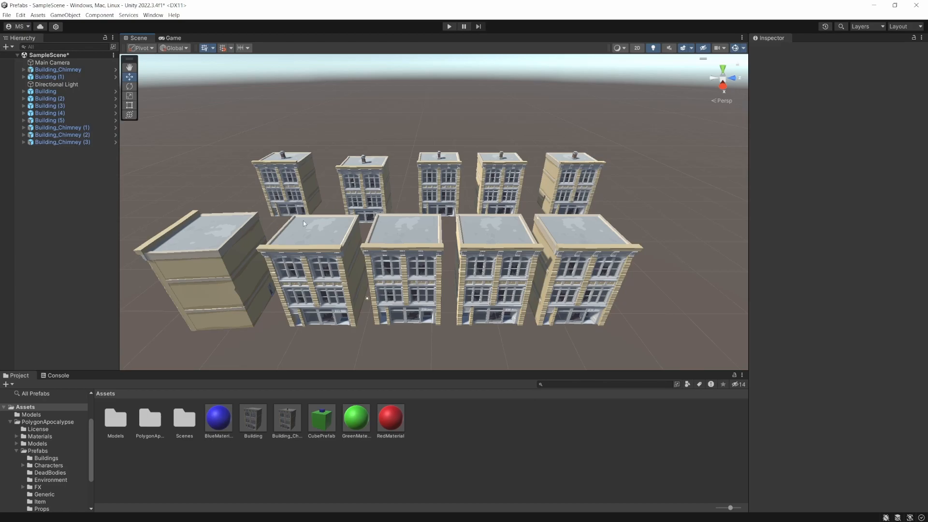
{"action": "mouse_move", "coordinate": [216, 349]}
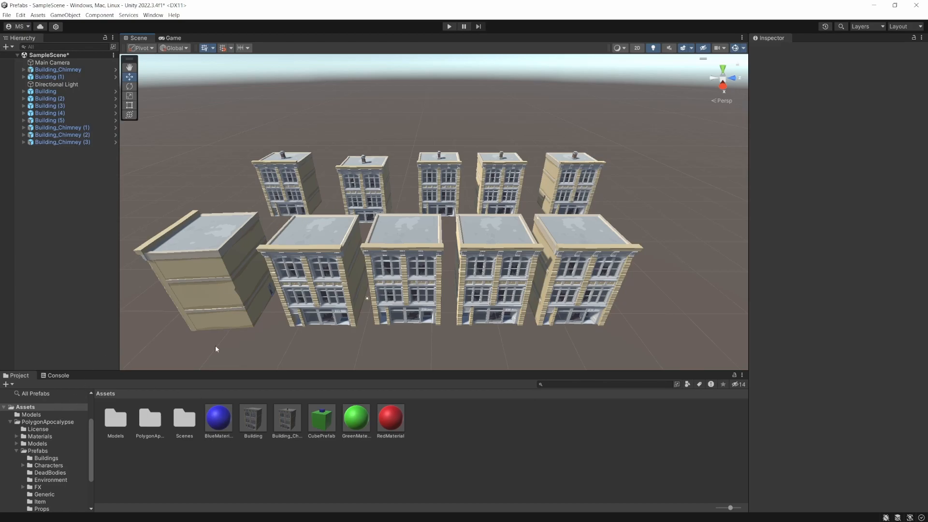
Scale Building (1) down along Y to about 0.56
{"action": "left_click", "coordinate": [253, 418]}
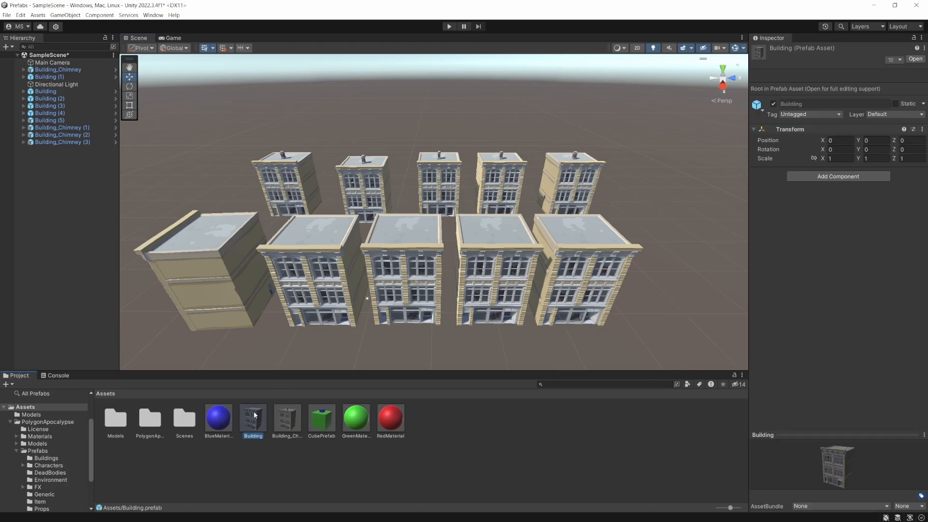
{"action": "mouse_move", "coordinate": [259, 437]}
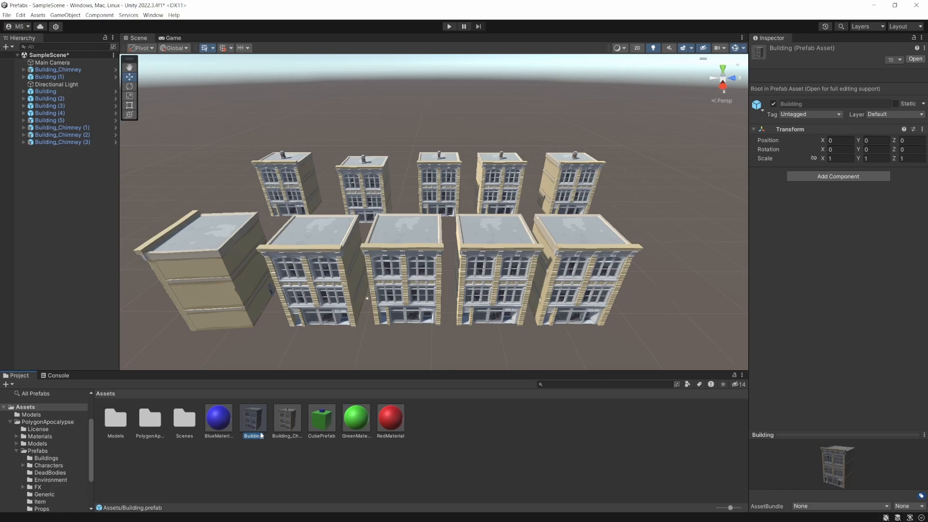
{"action": "mouse_move", "coordinate": [290, 428]}
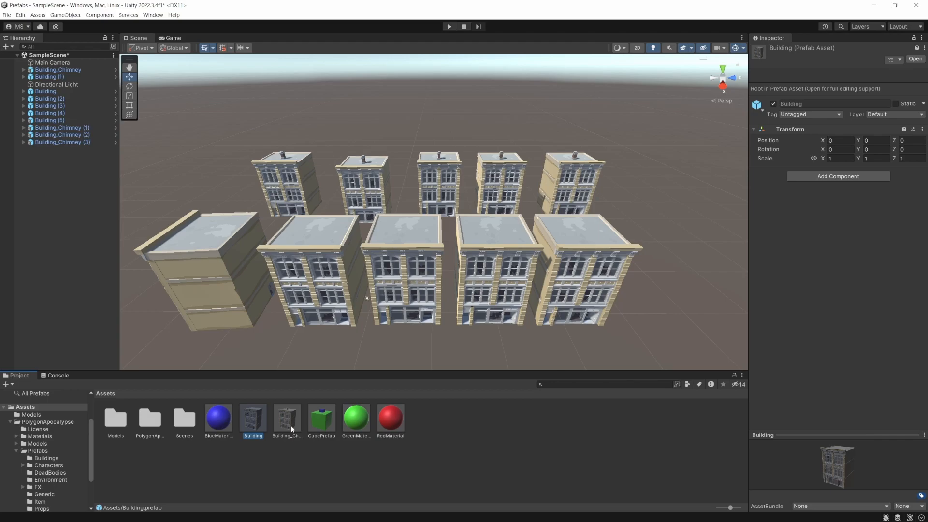
{"action": "mouse_move", "coordinate": [283, 435]}
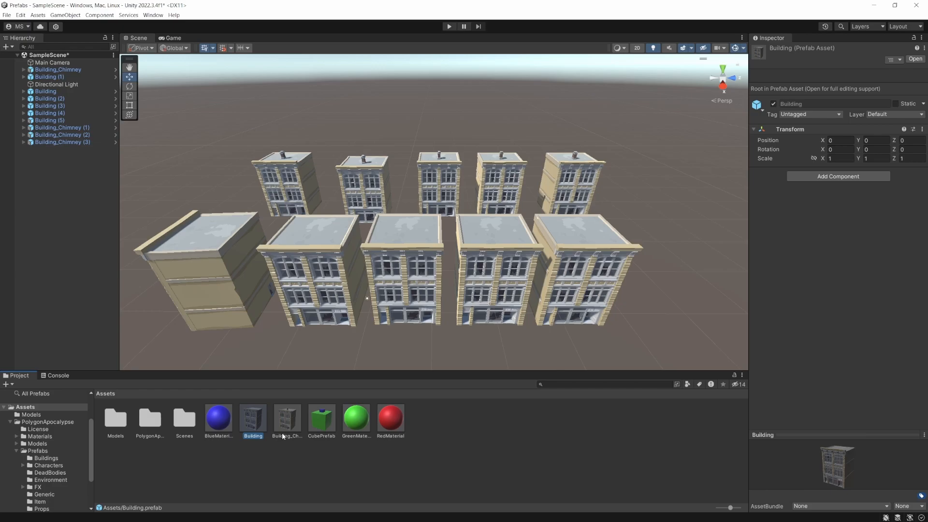
{"action": "mouse_move", "coordinate": [273, 422]}
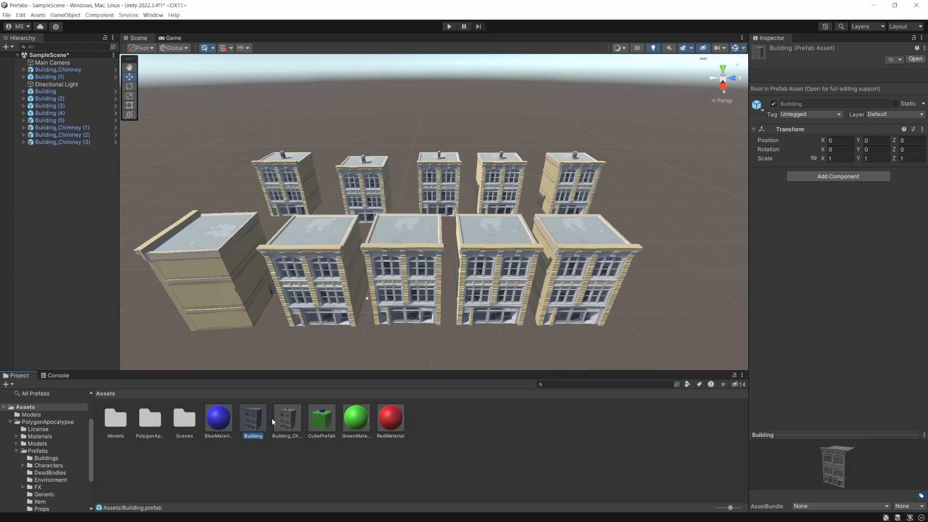
{"action": "mouse_move", "coordinate": [327, 285]}
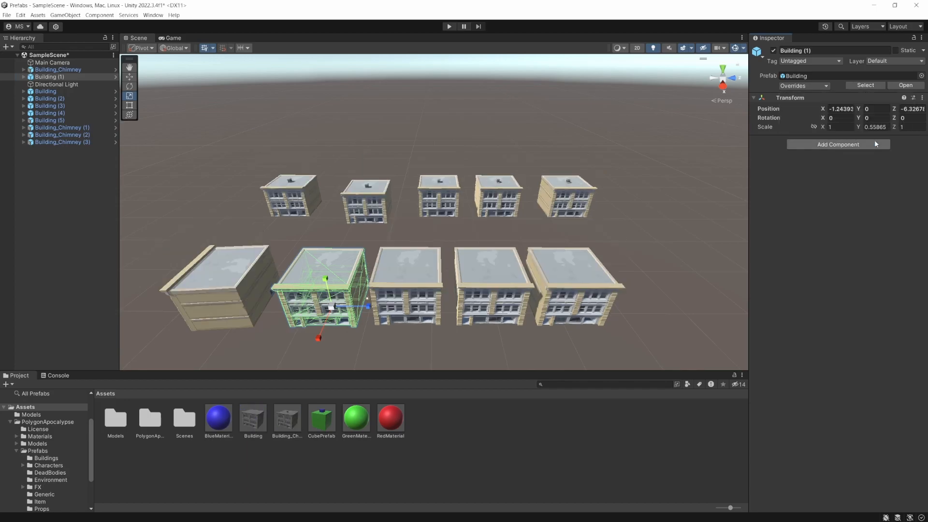
{"action": "mouse_move", "coordinate": [447, 192]}
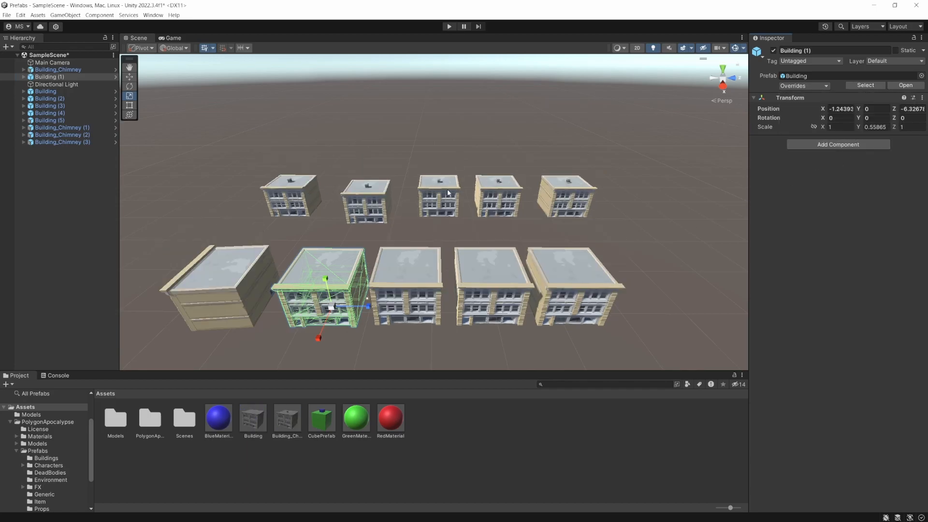
{"action": "mouse_move", "coordinate": [310, 219]}
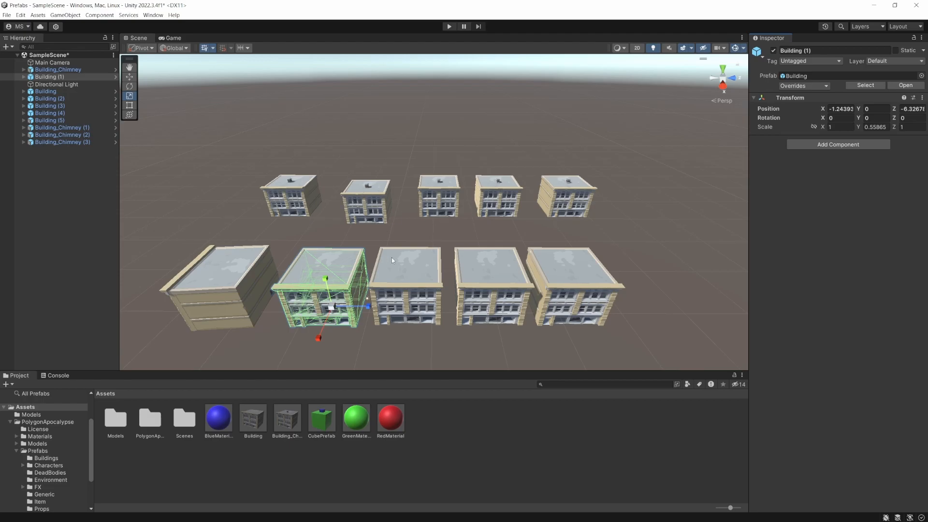
{"action": "mouse_move", "coordinate": [441, 196]}
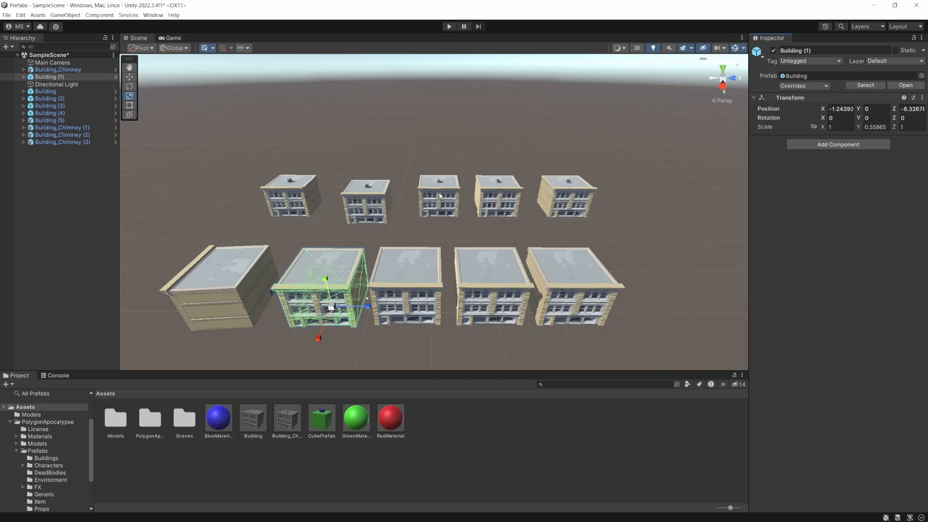
{"action": "mouse_move", "coordinate": [345, 210]}
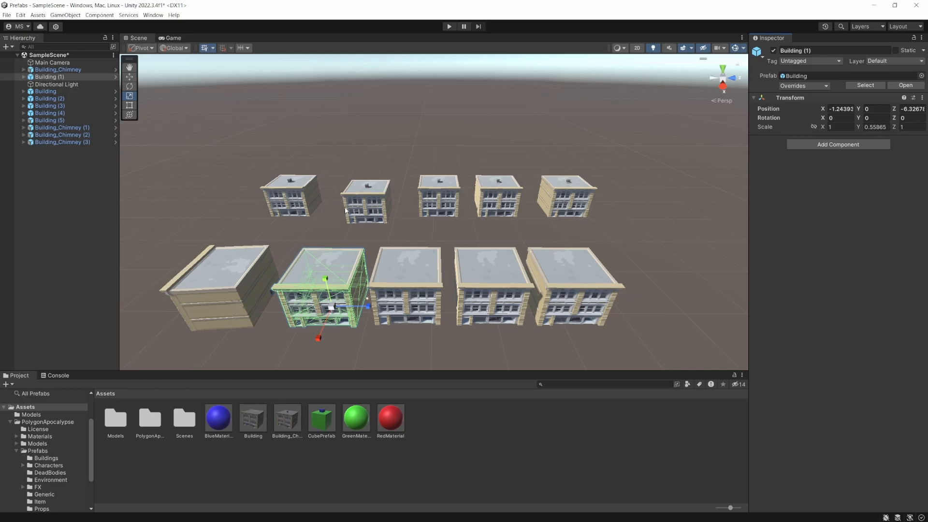
{"action": "mouse_move", "coordinate": [340, 227]}
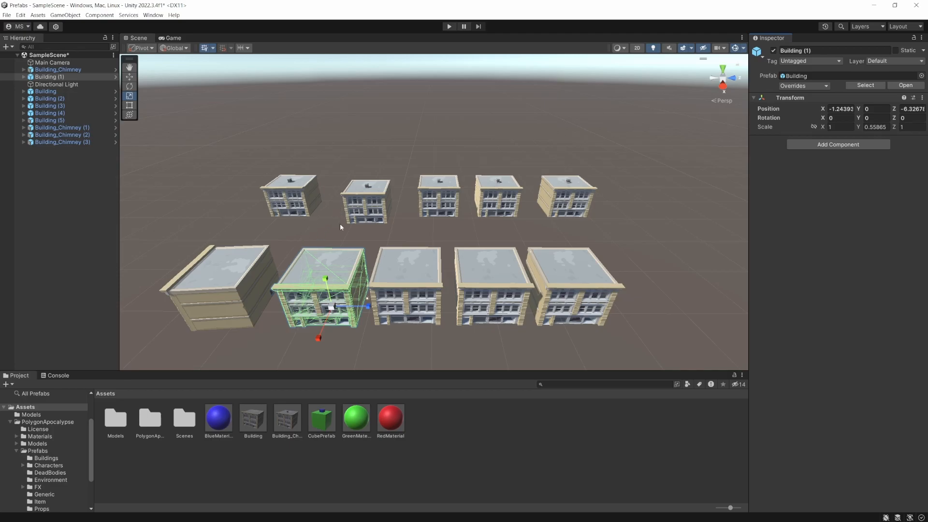
{"action": "mouse_move", "coordinate": [340, 240]}
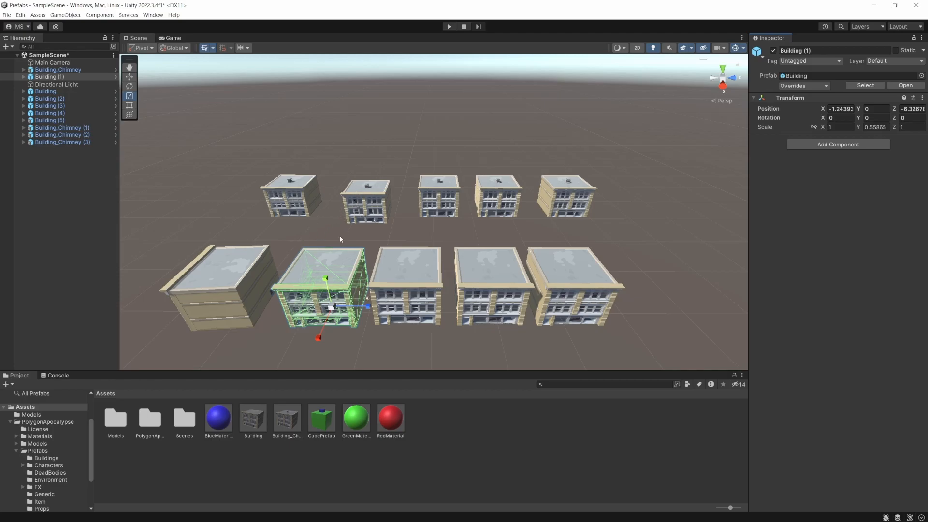
{"action": "mouse_move", "coordinate": [768, 142]}
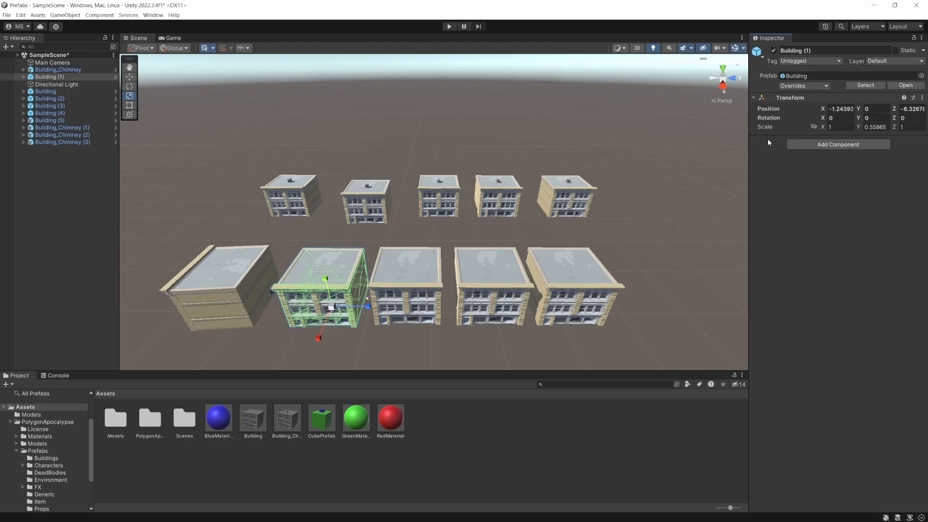
Inspect the Building and Building_Chimney assets, then create the Building_2Chimneys variant from Building
{"action": "left_click", "coordinate": [287, 415]}
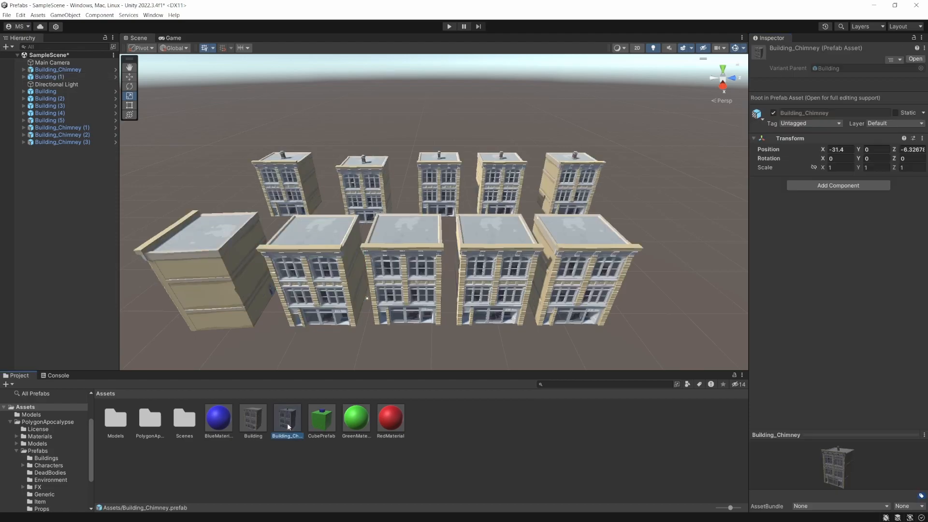
{"action": "left_click", "coordinate": [253, 417]}
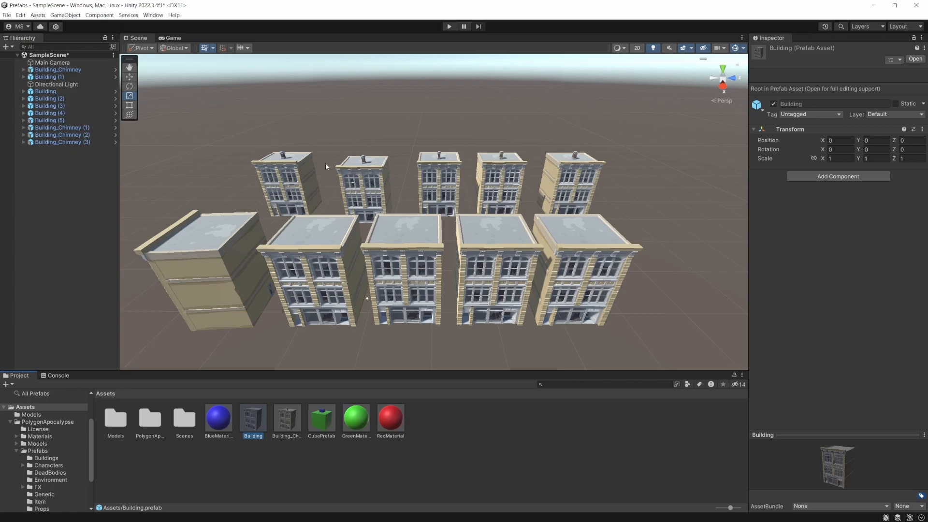
{"action": "mouse_move", "coordinate": [129, 222]}
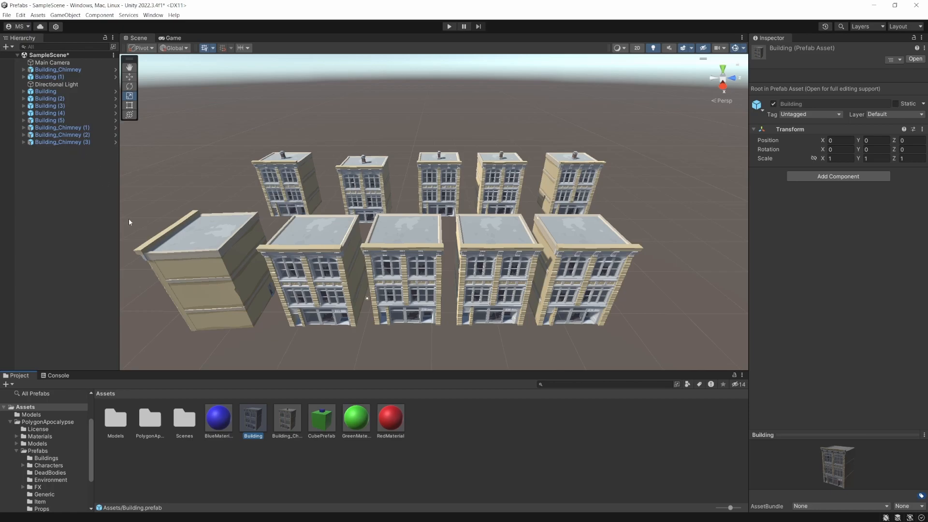
{"action": "mouse_move", "coordinate": [259, 448]}
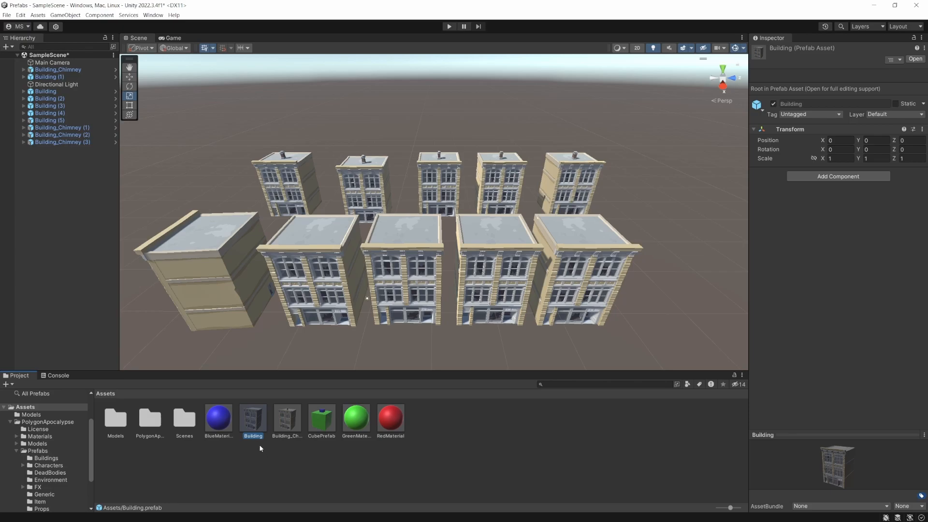
{"action": "right_click", "coordinate": [253, 420]}
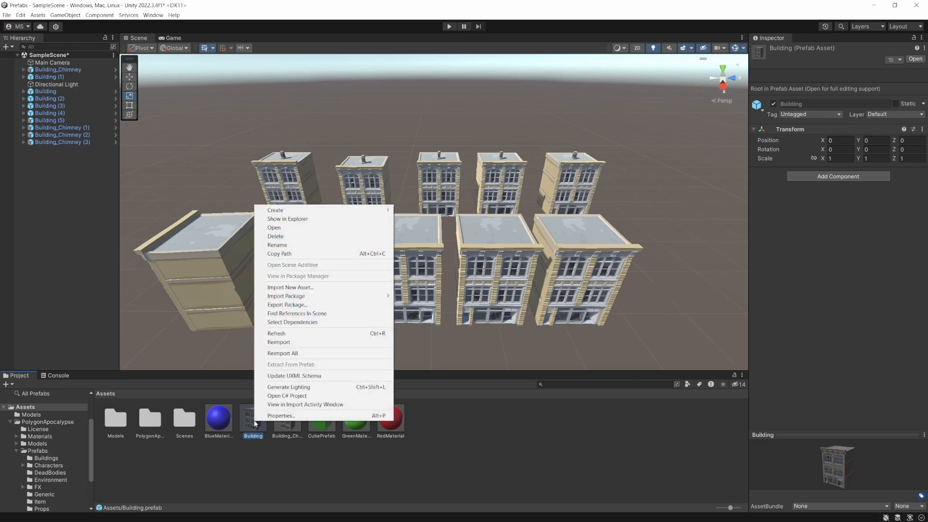
{"action": "left_click", "coordinate": [275, 209]}
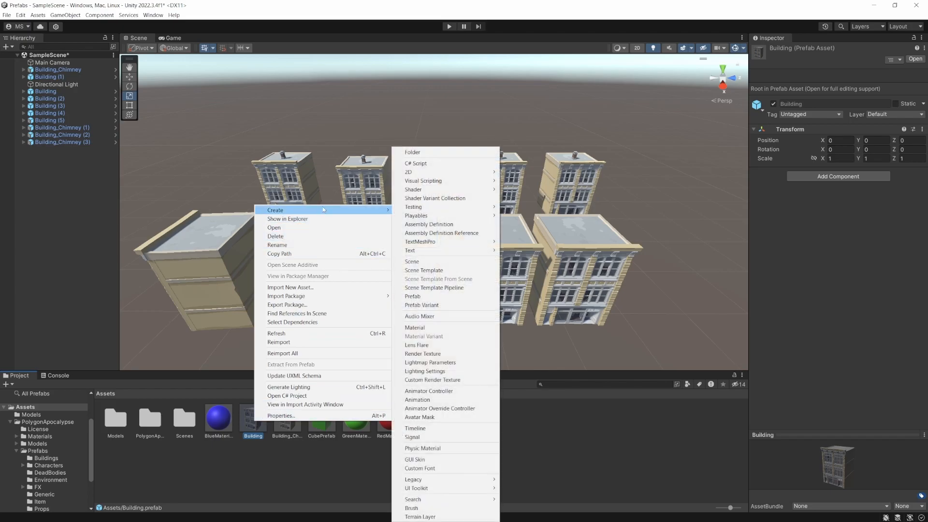
{"action": "mouse_move", "coordinate": [421, 305]}
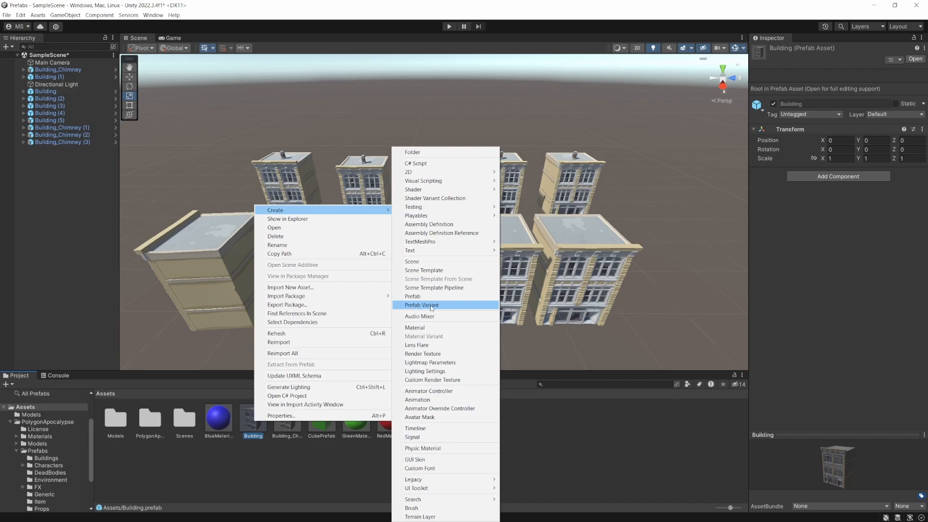
{"action": "left_click", "coordinate": [422, 305]}
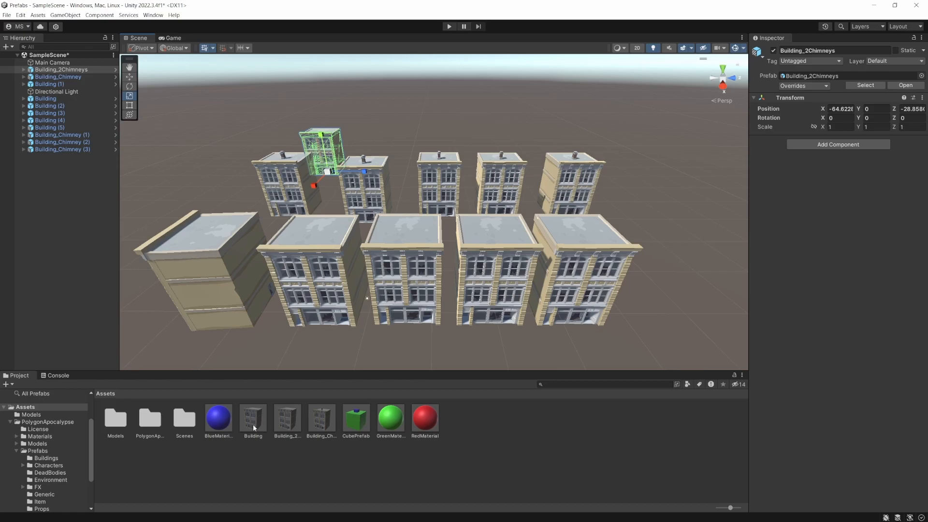
{"action": "mouse_move", "coordinate": [295, 435]}
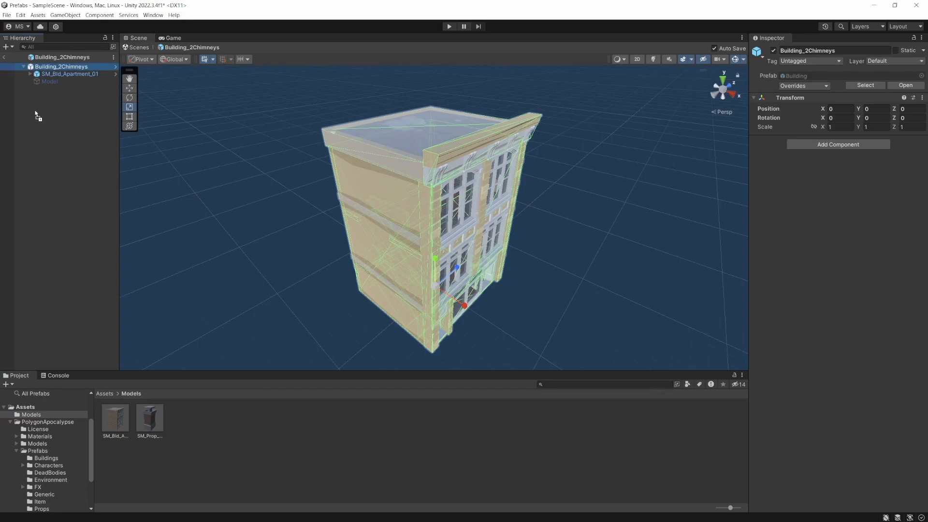
Put two SM_Prop_Roof_Chimney objects on the Building_2Chimneys roof and return to the scene
{"action": "left_click", "coordinate": [77, 88]}
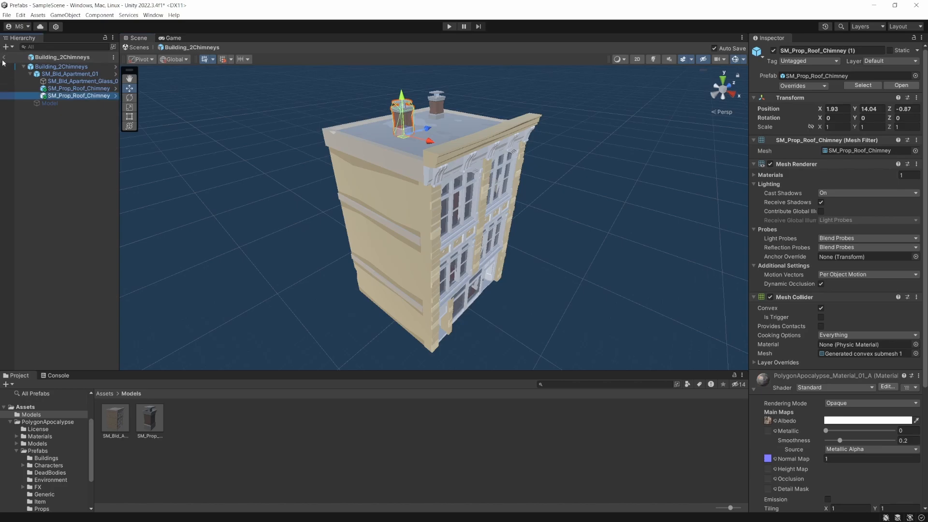
{"action": "left_click", "coordinate": [4, 58]}
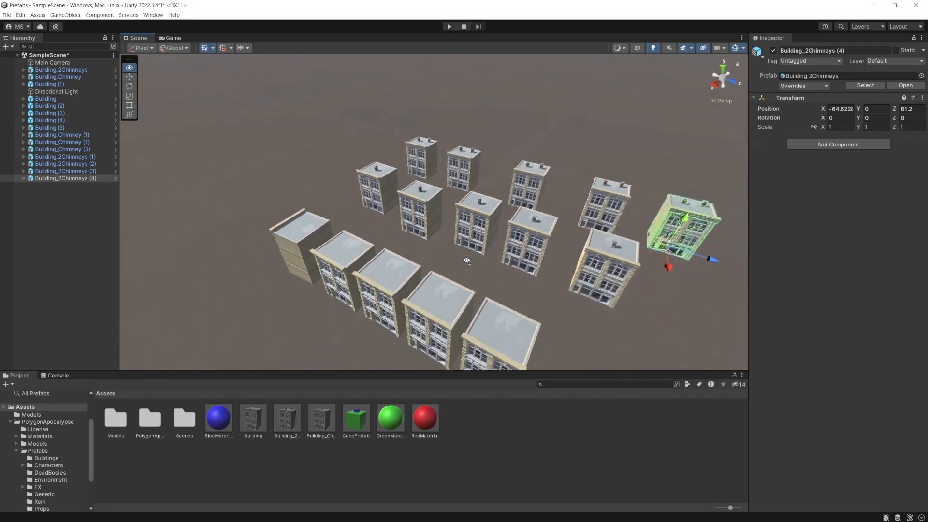
Reduce the Scale Y of Building (1) and the chimney building Building (5)
{"action": "scroll", "scroll_direction": "down", "scroll_amount": 3}
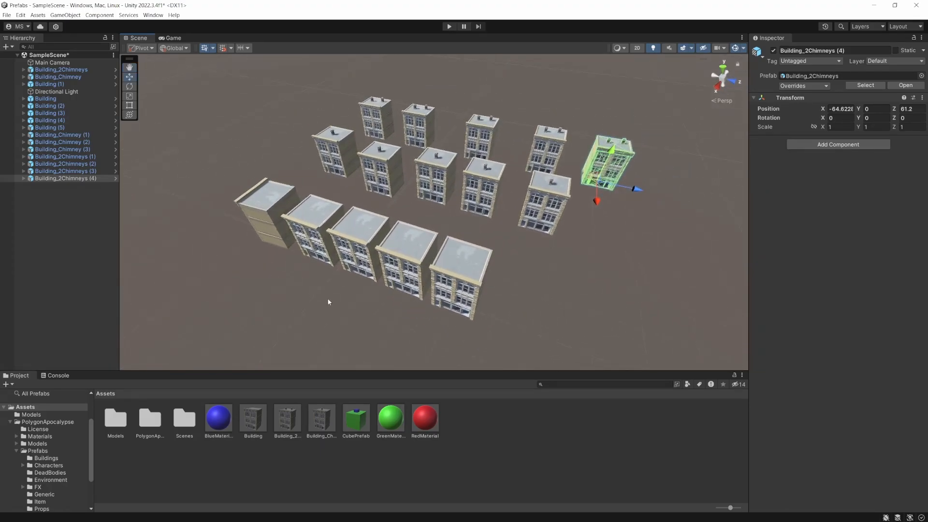
{"action": "left_click", "coordinate": [252, 416]}
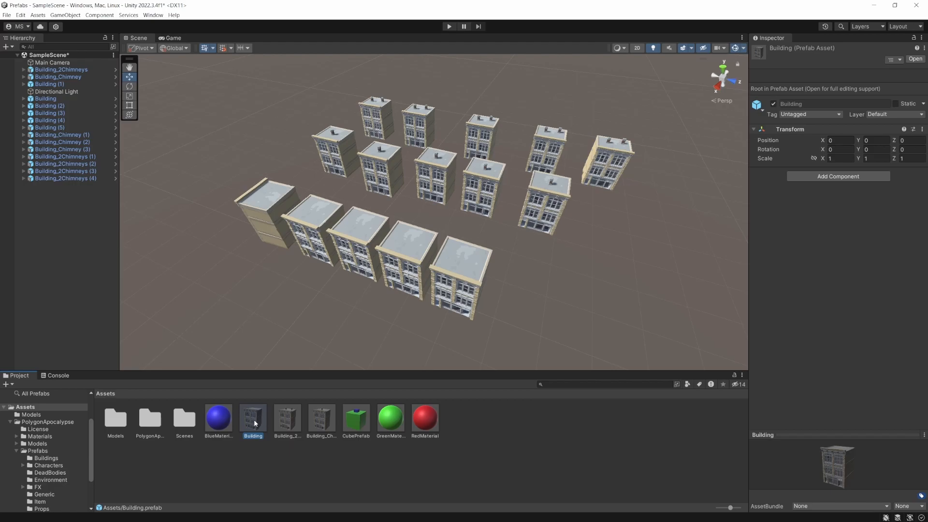
{"action": "left_click", "coordinate": [308, 254]}
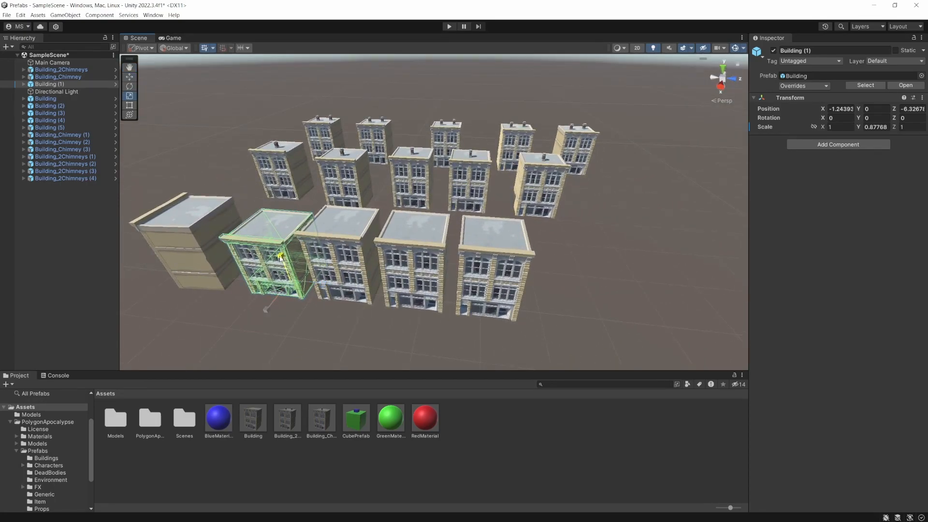
{"action": "left_click", "coordinate": [802, 85]}
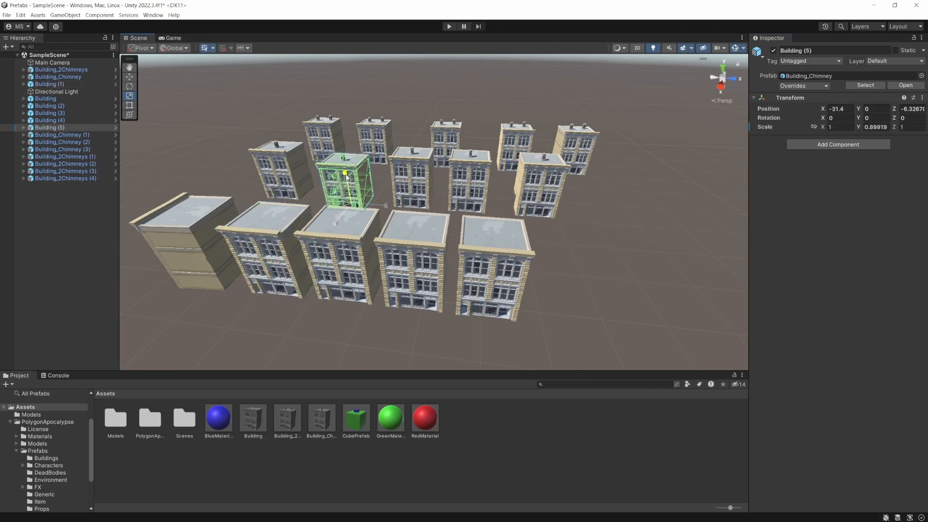
Apply all of Building (5)'s height overrides to the Building_Chimney prefab via Overrides
{"action": "left_click", "coordinate": [802, 85]}
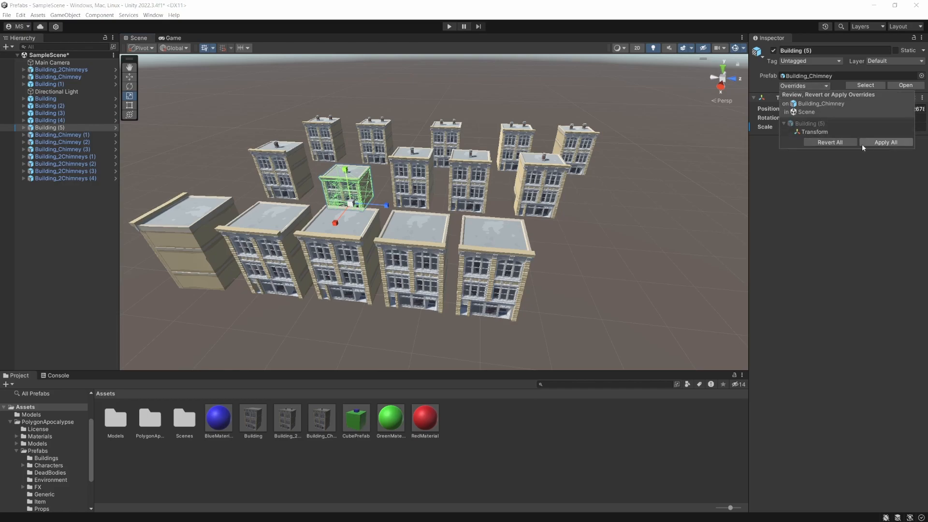
{"action": "left_click", "coordinate": [886, 142]}
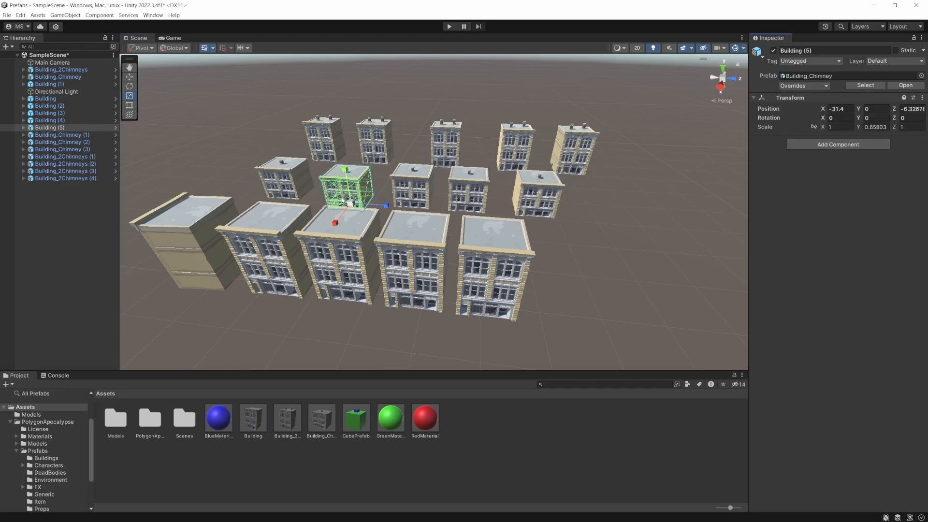
{"action": "mouse_move", "coordinate": [252, 180]}
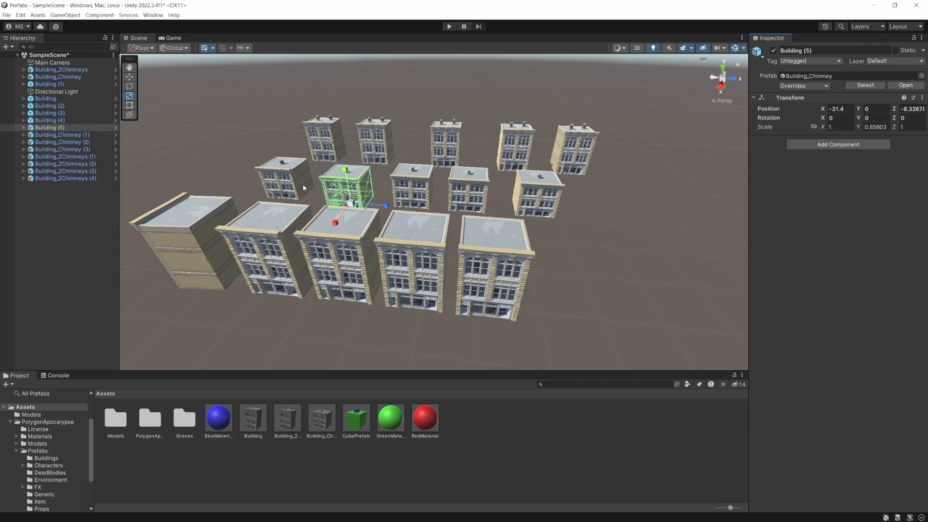
{"action": "mouse_move", "coordinate": [334, 184]}
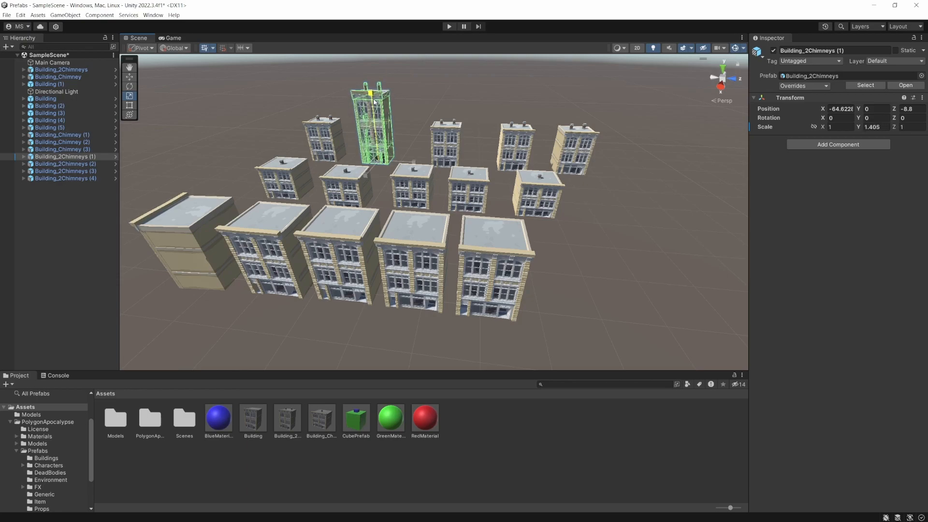
Open Overrides on Building_2Chimneys (1) to push its Y scale of about 2.13 to the variant
{"action": "left_click", "coordinate": [802, 85]}
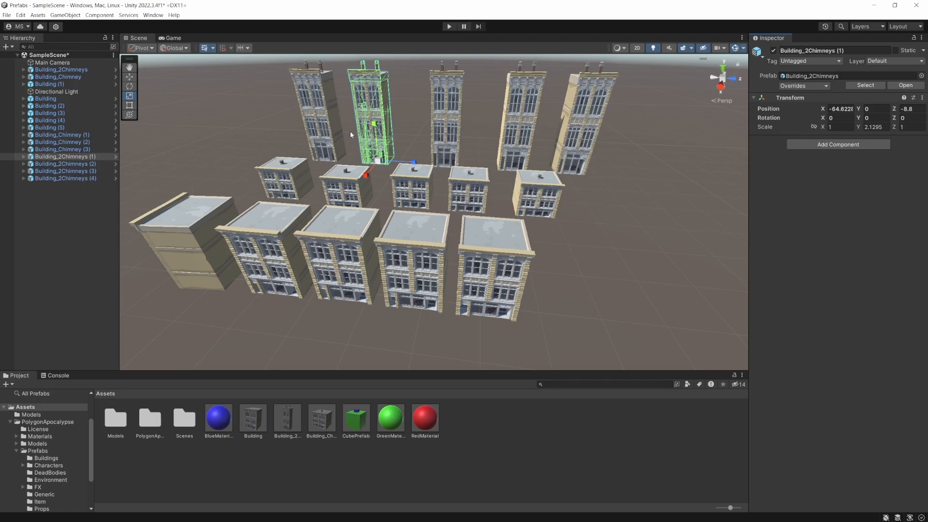
{"action": "mouse_move", "coordinate": [405, 190]}
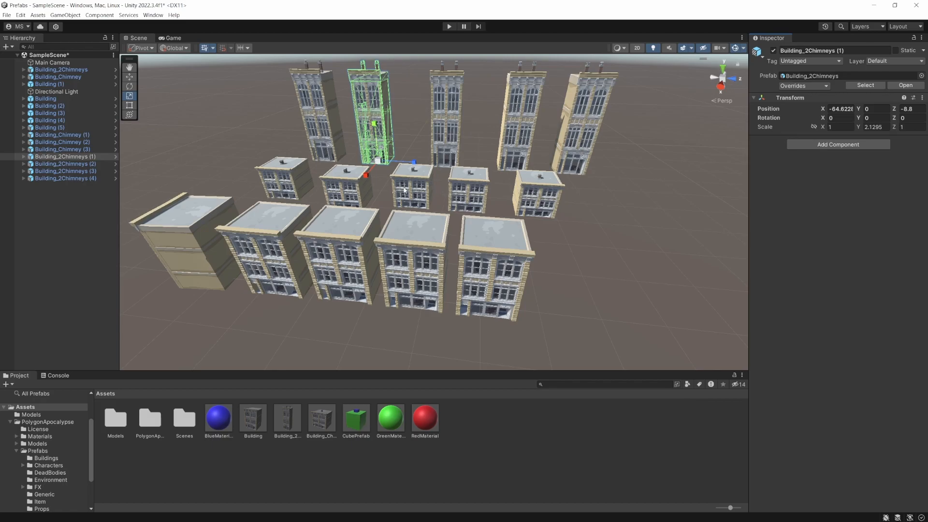
{"action": "mouse_move", "coordinate": [419, 187]}
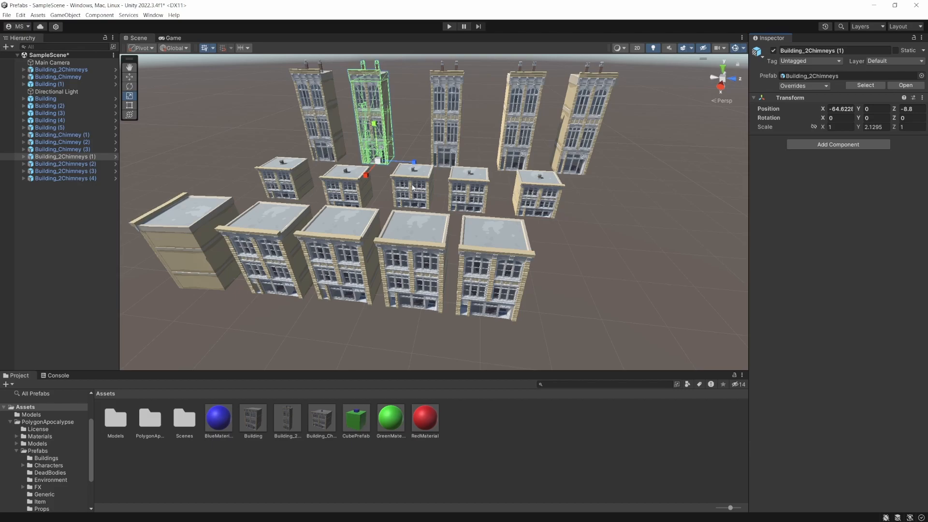
{"action": "mouse_move", "coordinate": [345, 248]}
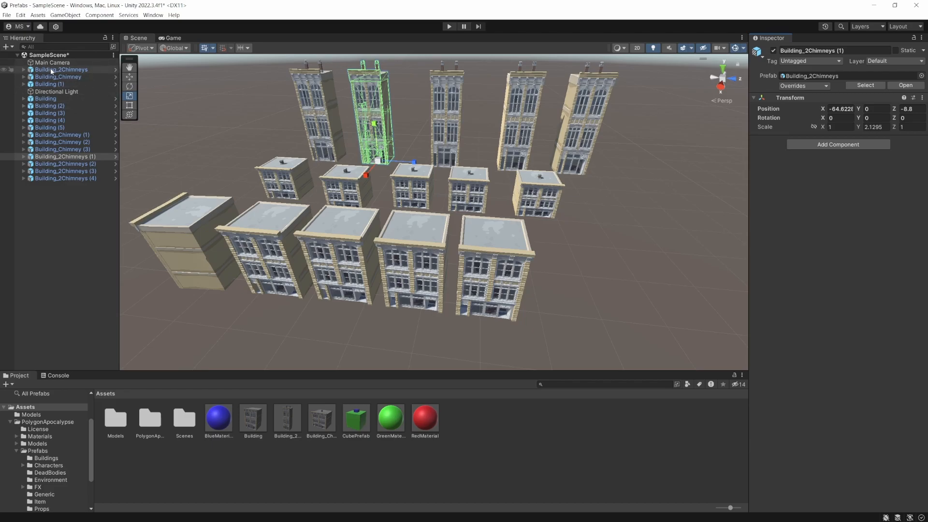
{"action": "mouse_move", "coordinate": [66, 87]}
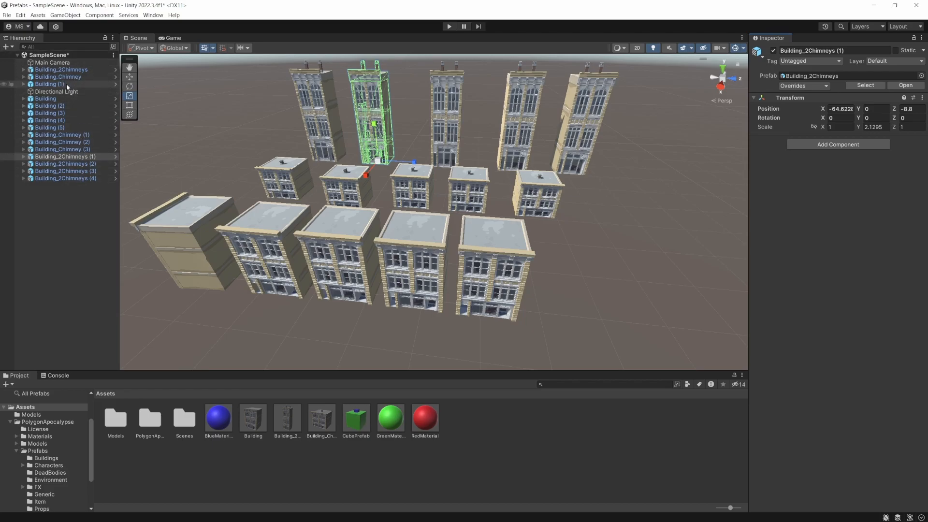
{"action": "mouse_move", "coordinate": [93, 105]}
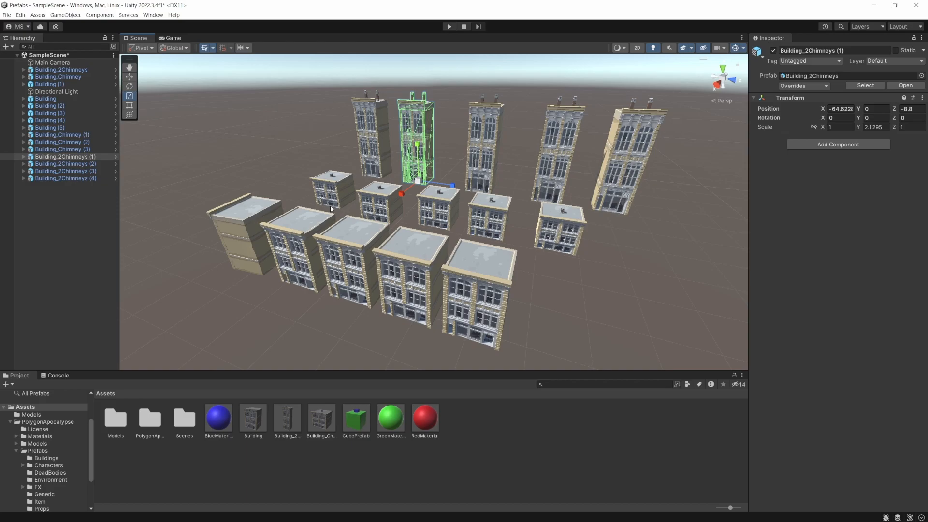
{"action": "mouse_move", "coordinate": [354, 193]}
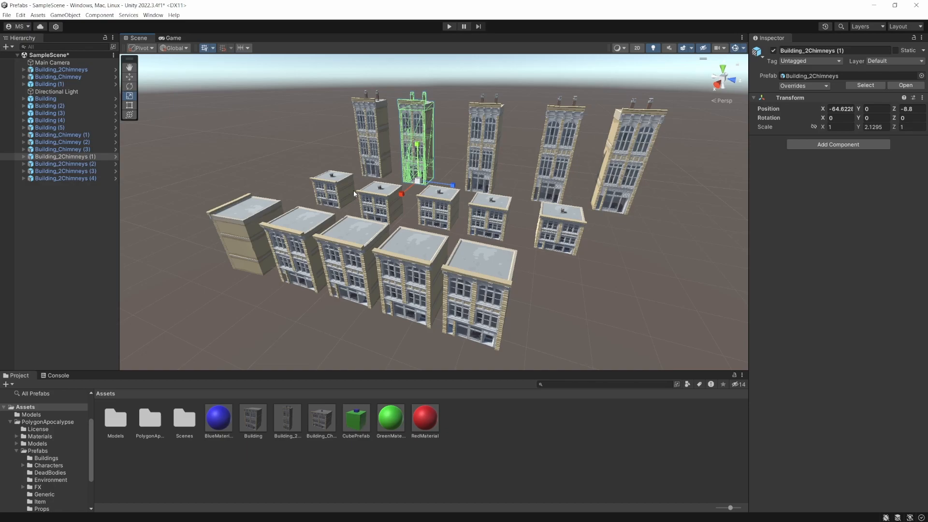
{"action": "mouse_move", "coordinate": [348, 195]}
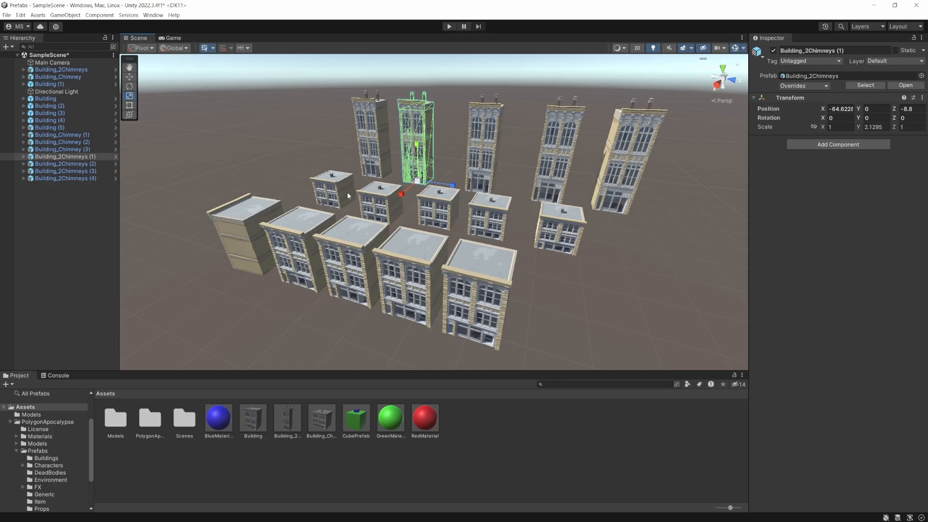
{"action": "mouse_move", "coordinate": [279, 166]}
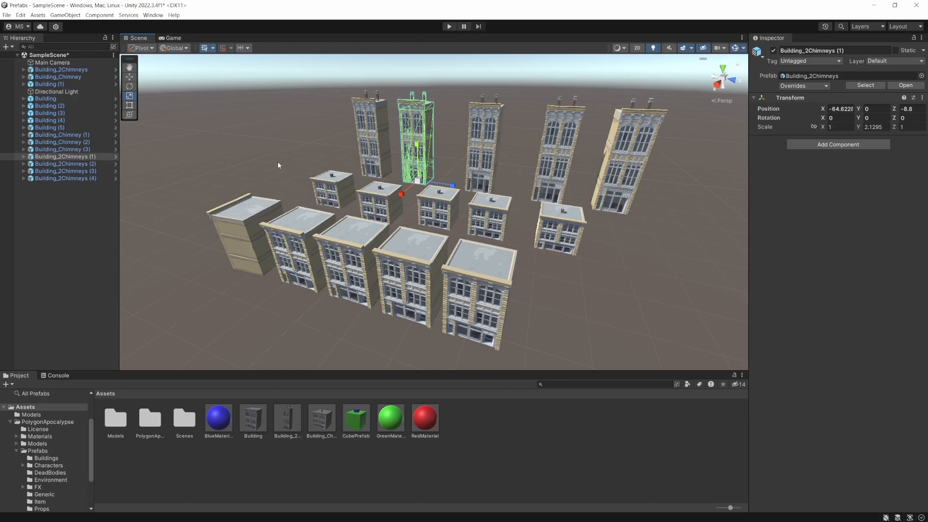